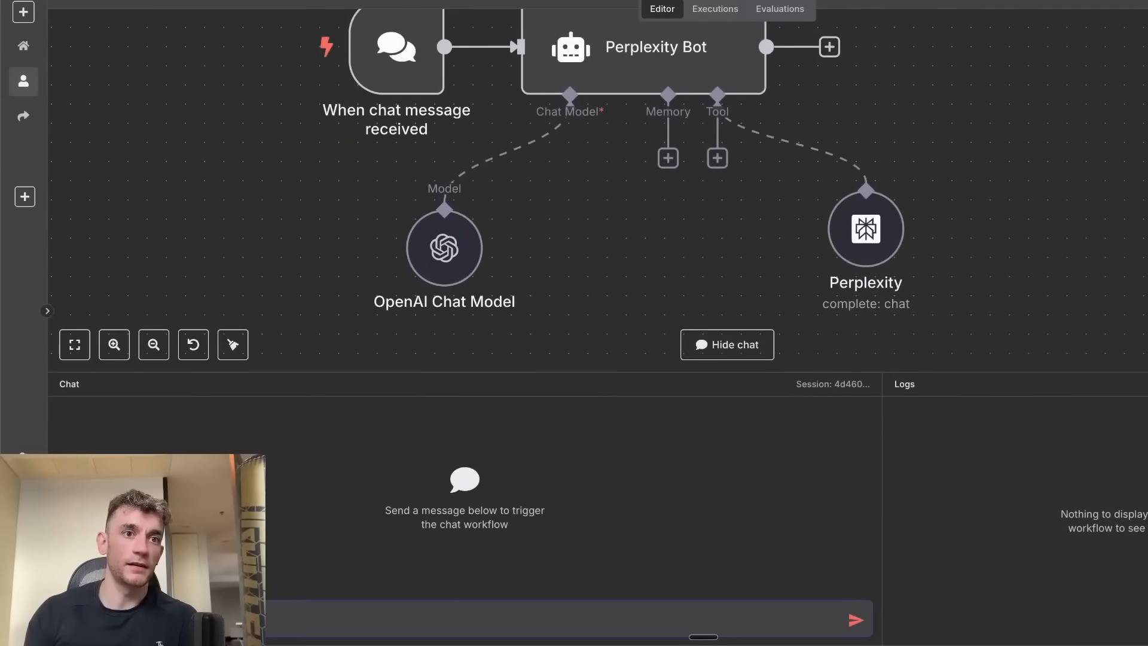
Step: Send the 'create a newsletter' request and review the generated AI-headlines newsletter
text(and create a newsletter)
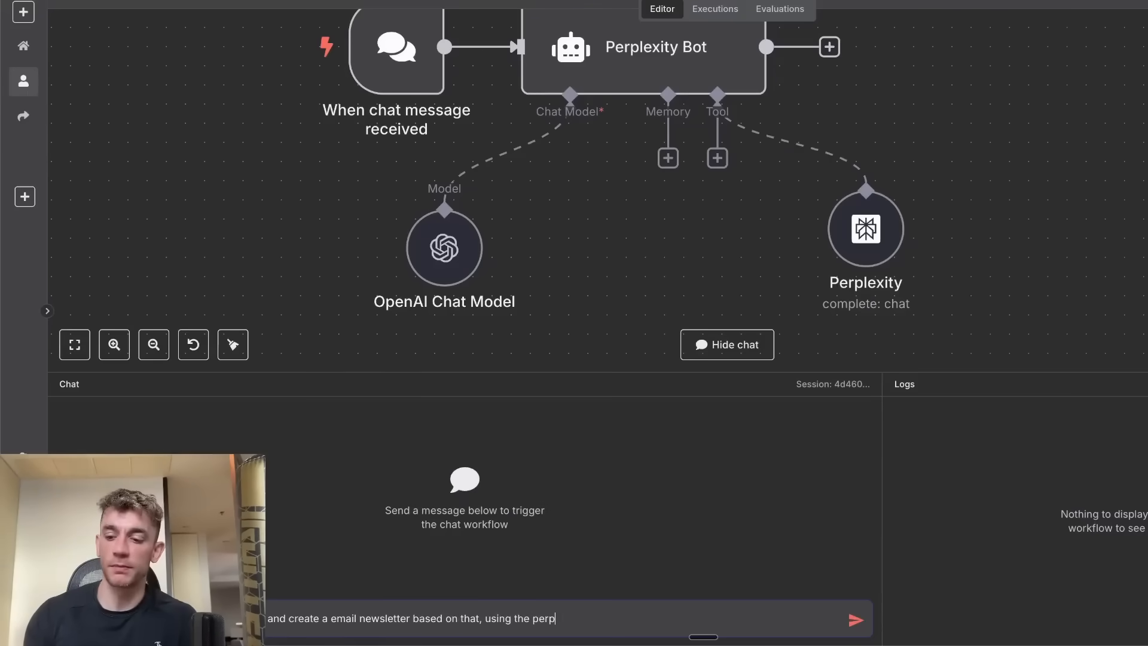
click(853, 619)
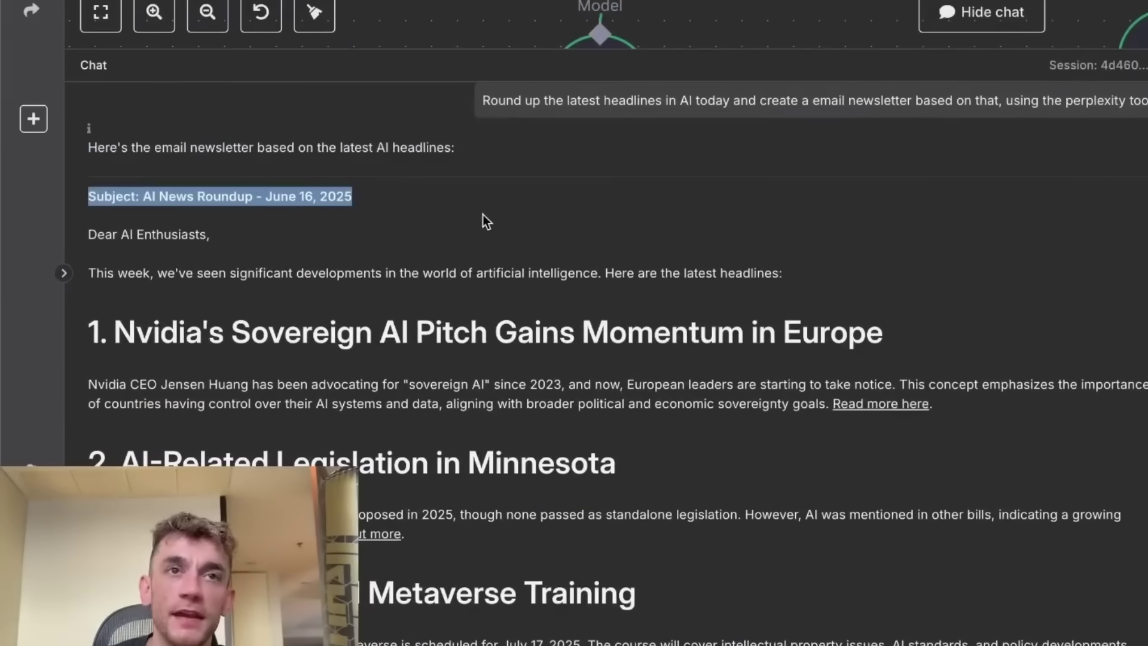
scroll(down, 3)
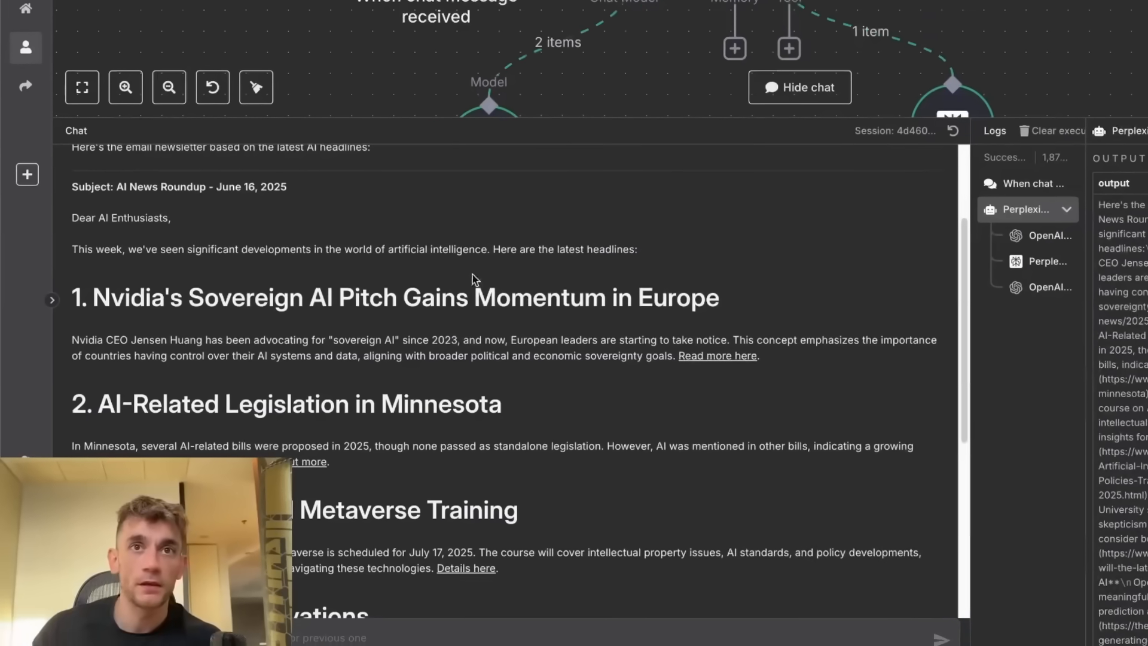
scroll(down, 3)
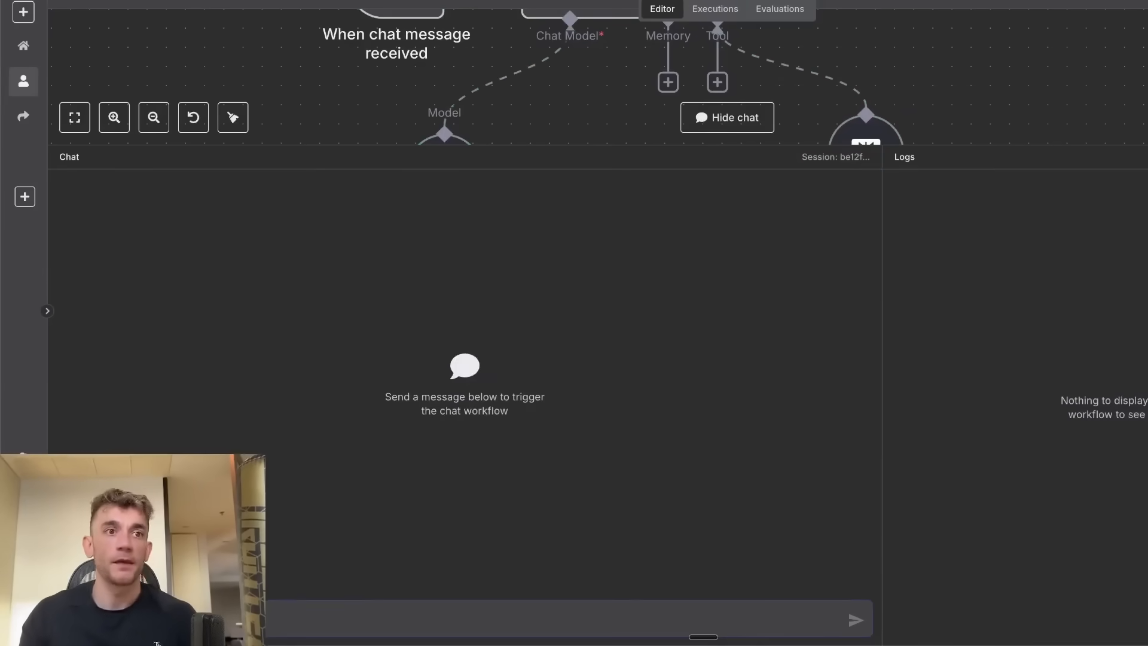
Step: Start a fresh prompt asking for AI posts from today using Perplexity's tool
text(AI posts from today, using Perplexity's tool)
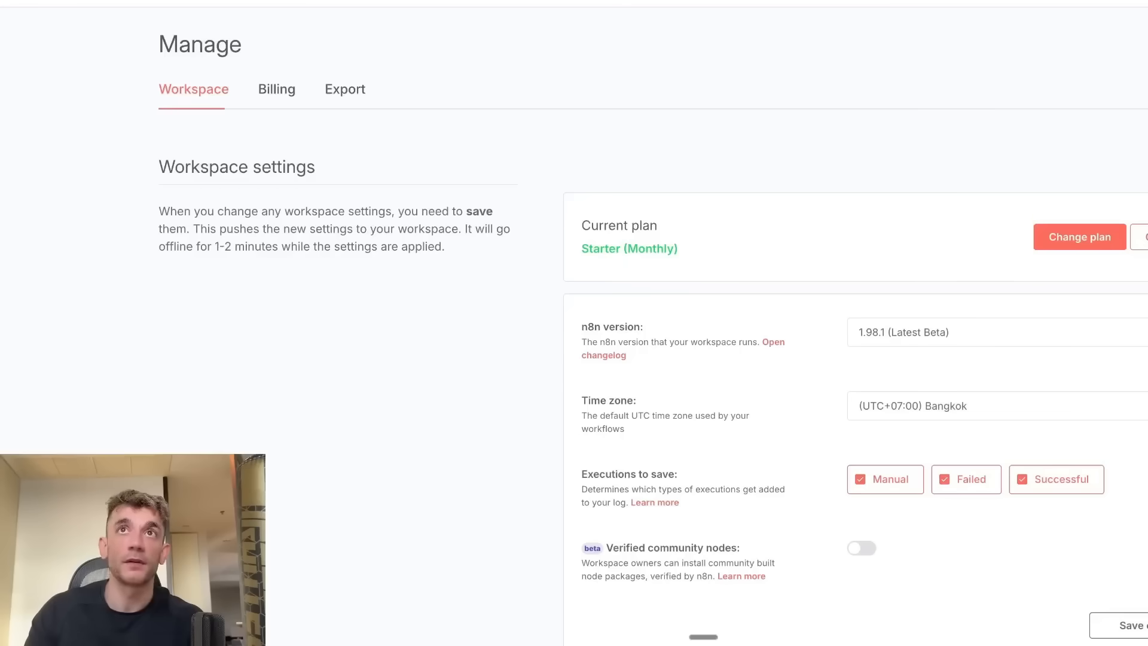
mouse_move(976, 325)
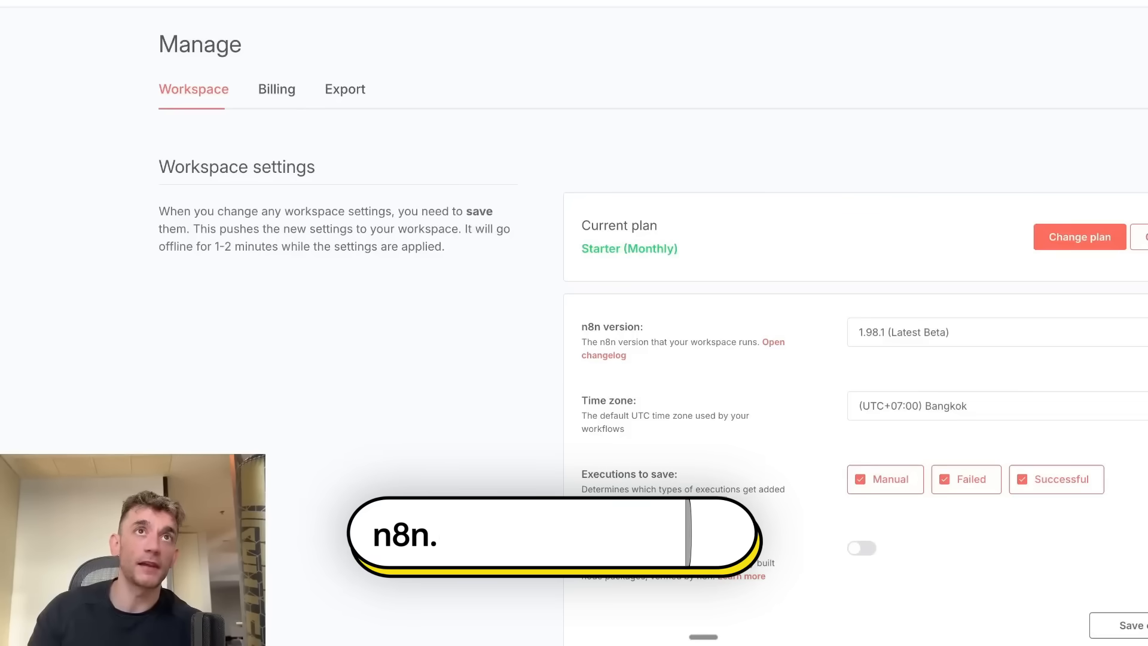
Step: From the n8n.cloud manage page, open the running Starter-plan workspace
scroll(down, 3)
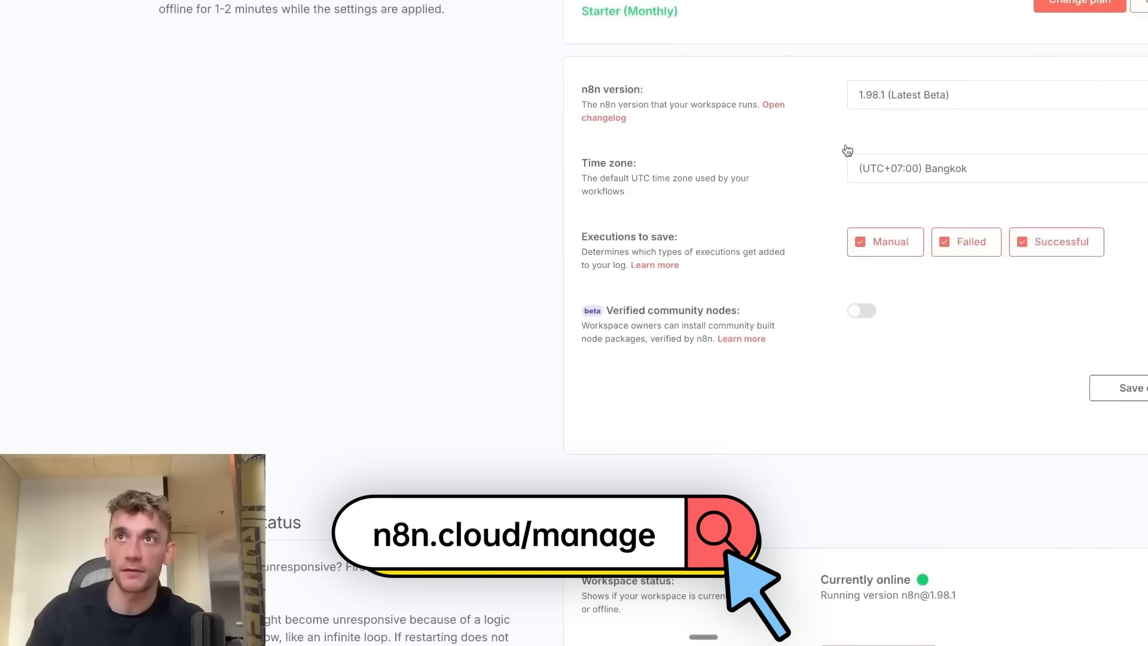
click(995, 95)
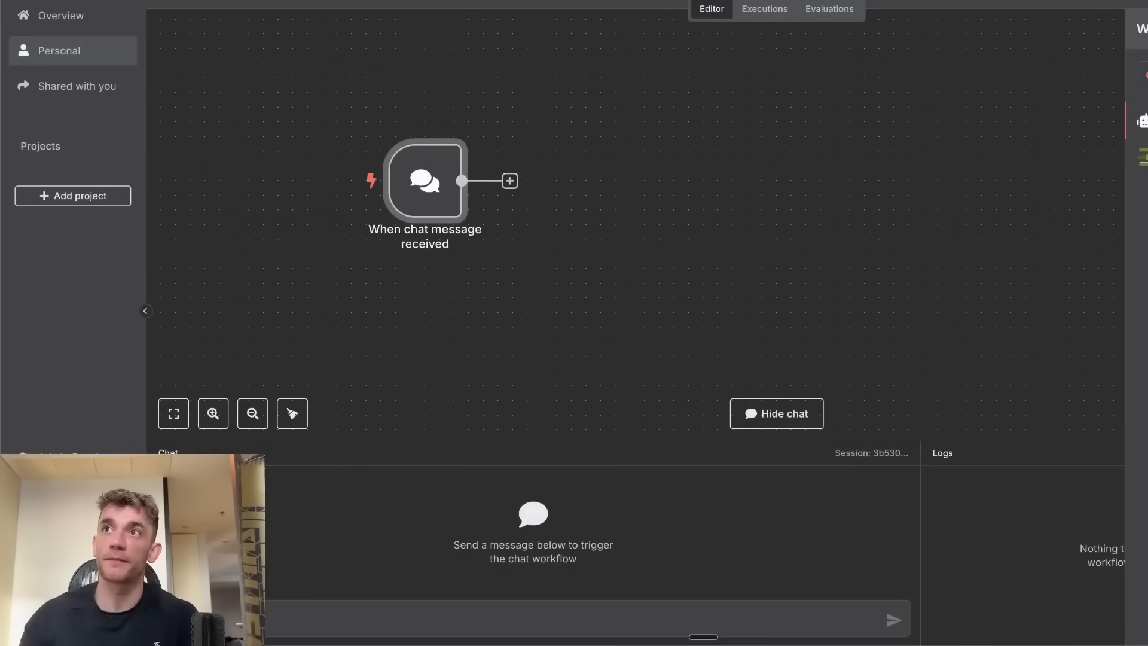
Step: Add an AI Agent node after the 'When chat message received' trigger
click(509, 181)
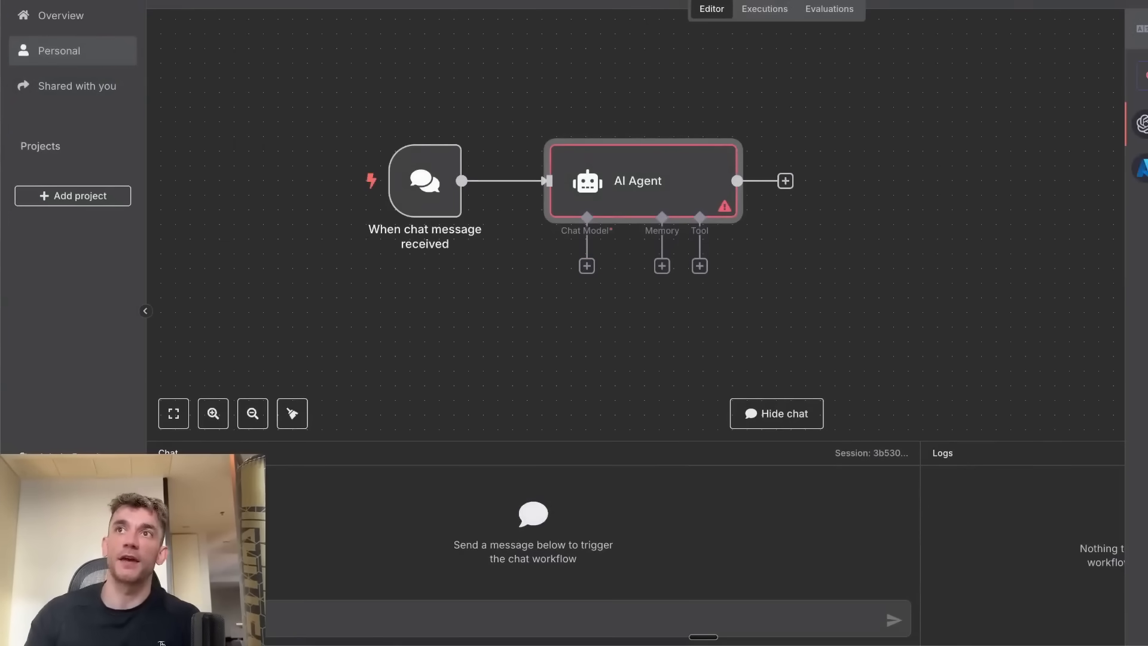
click(586, 264)
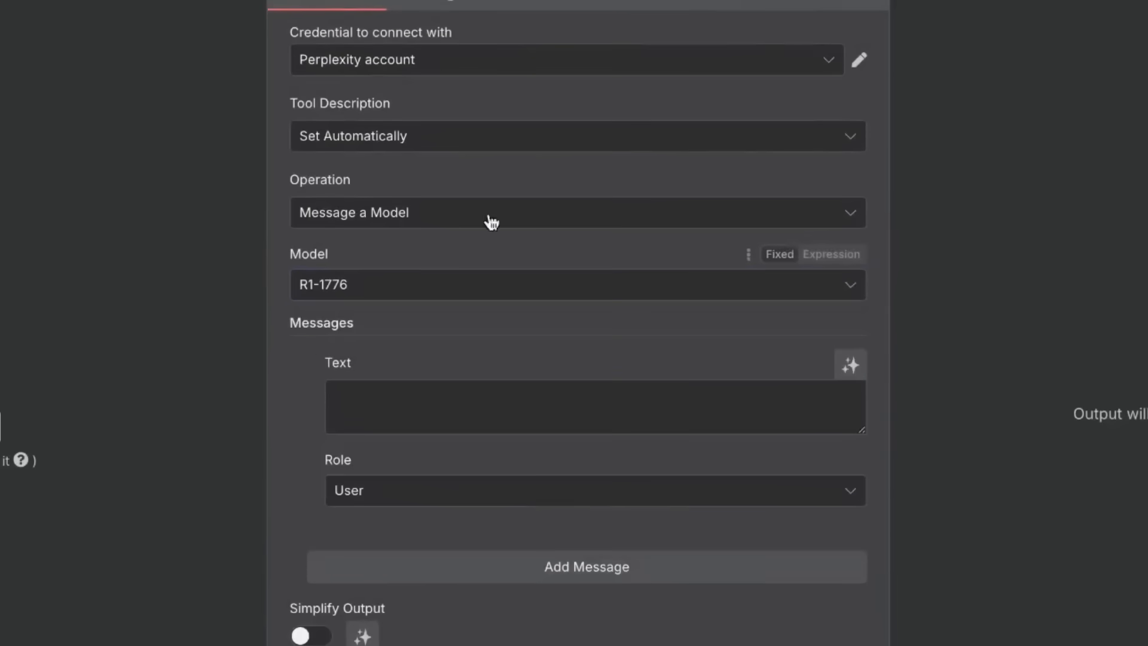
mouse_move(876, 62)
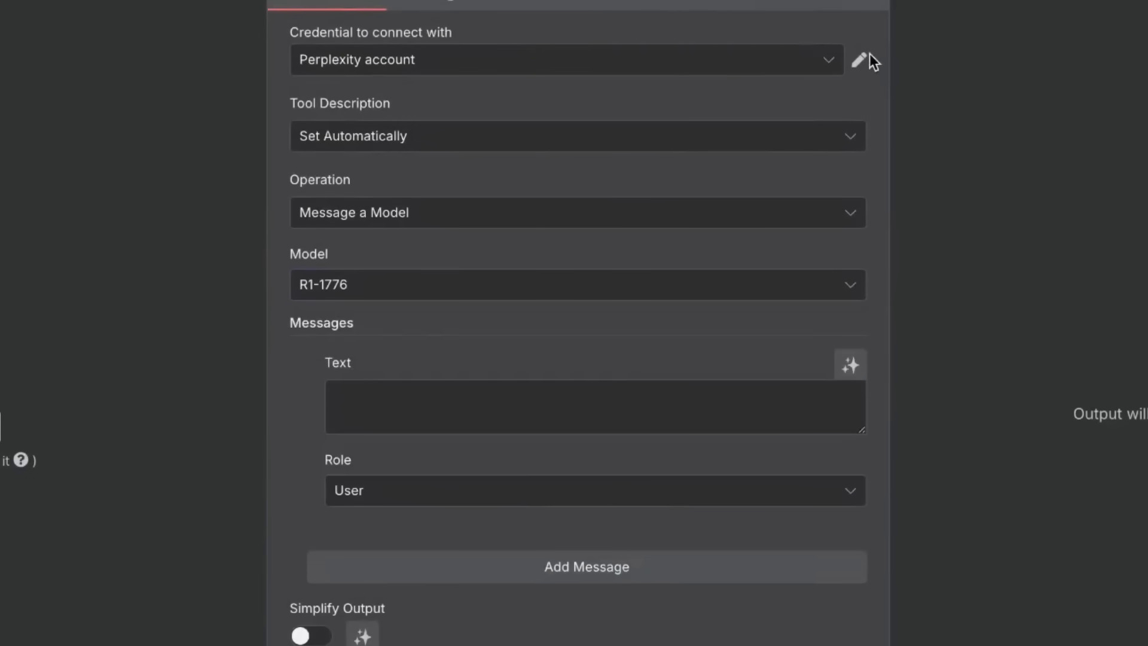
Step: Check the Perplexity account credential used by the Perplexity tool
click(860, 59)
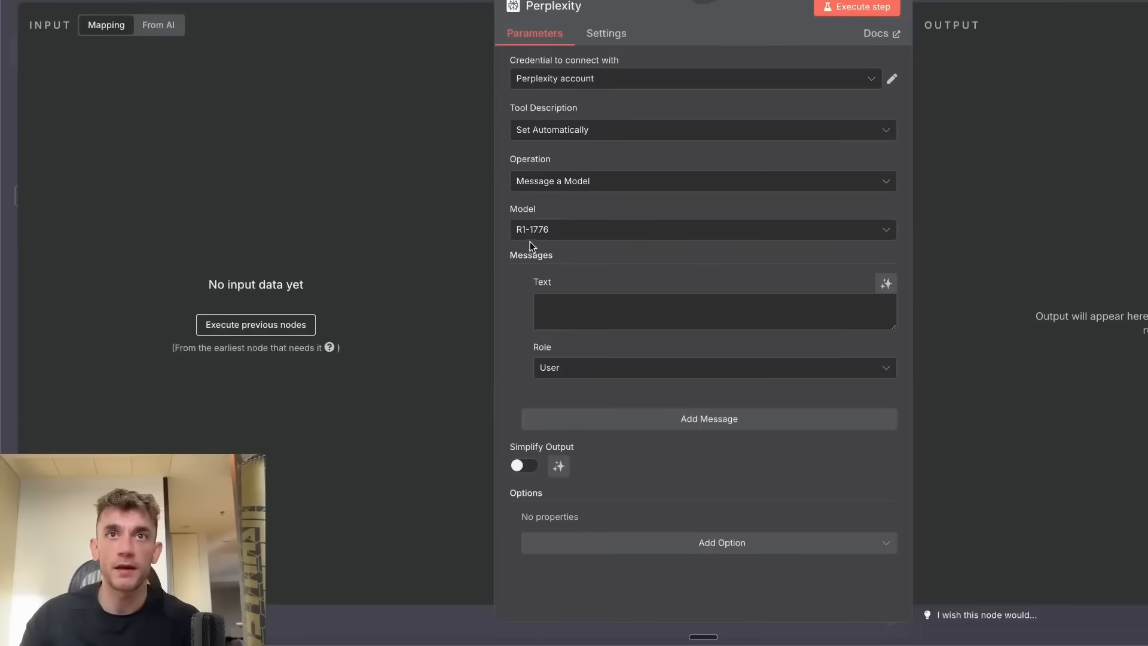
Step: Set the Perplexity tool's model to Sonar, then switch it to Sonar Deep Research
click(703, 229)
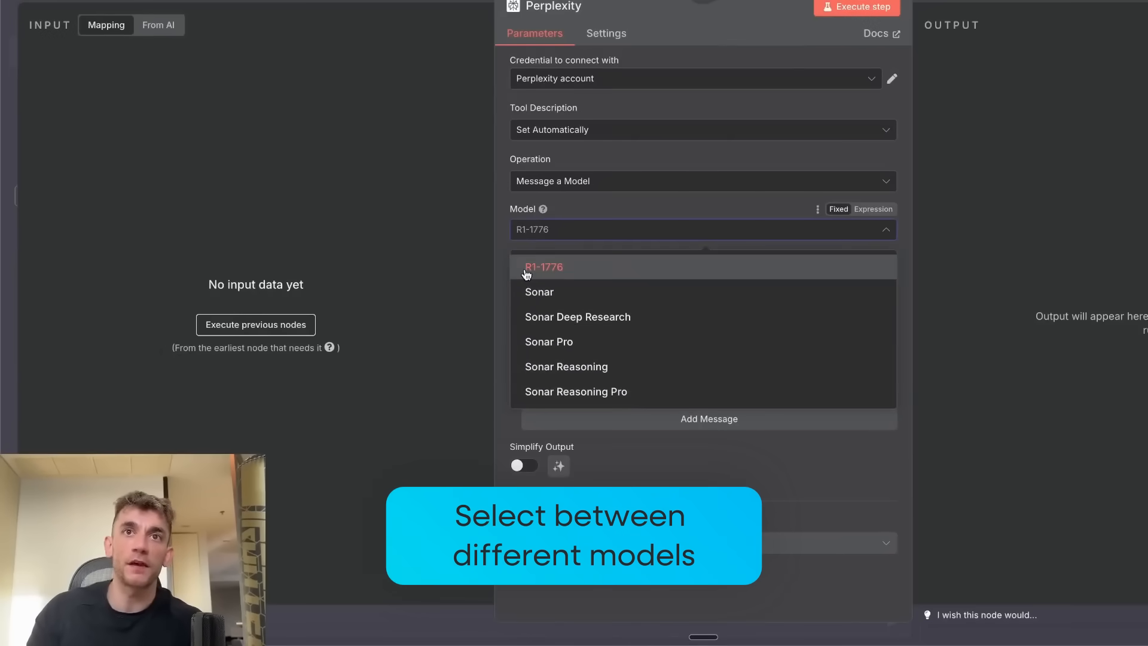
mouse_move(564, 272)
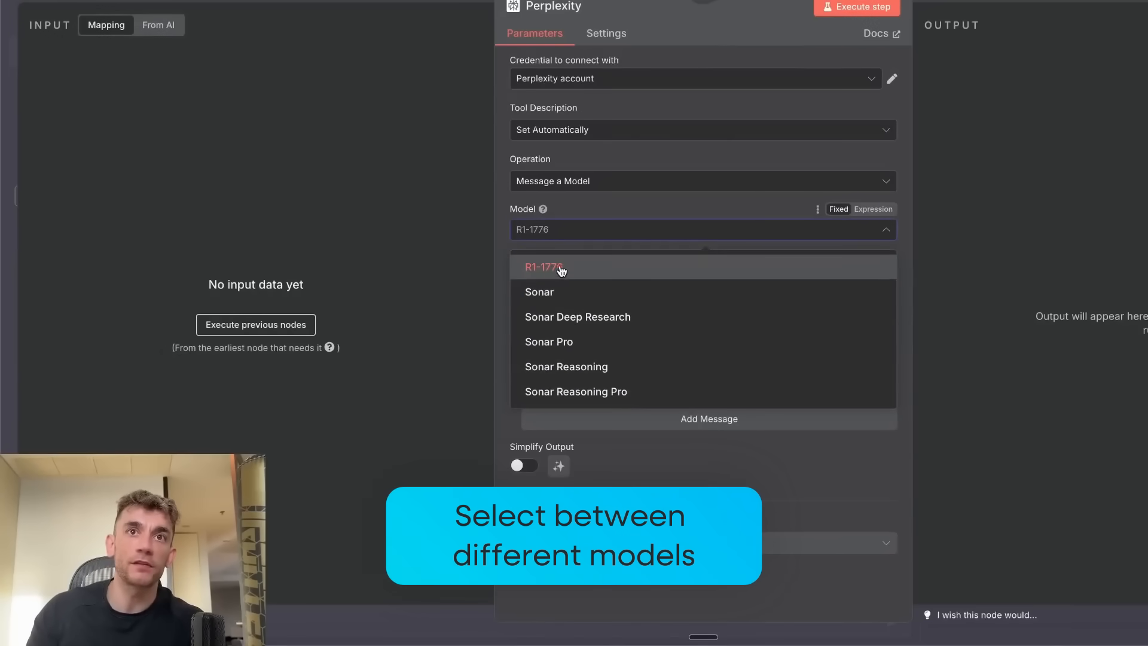
click(539, 291)
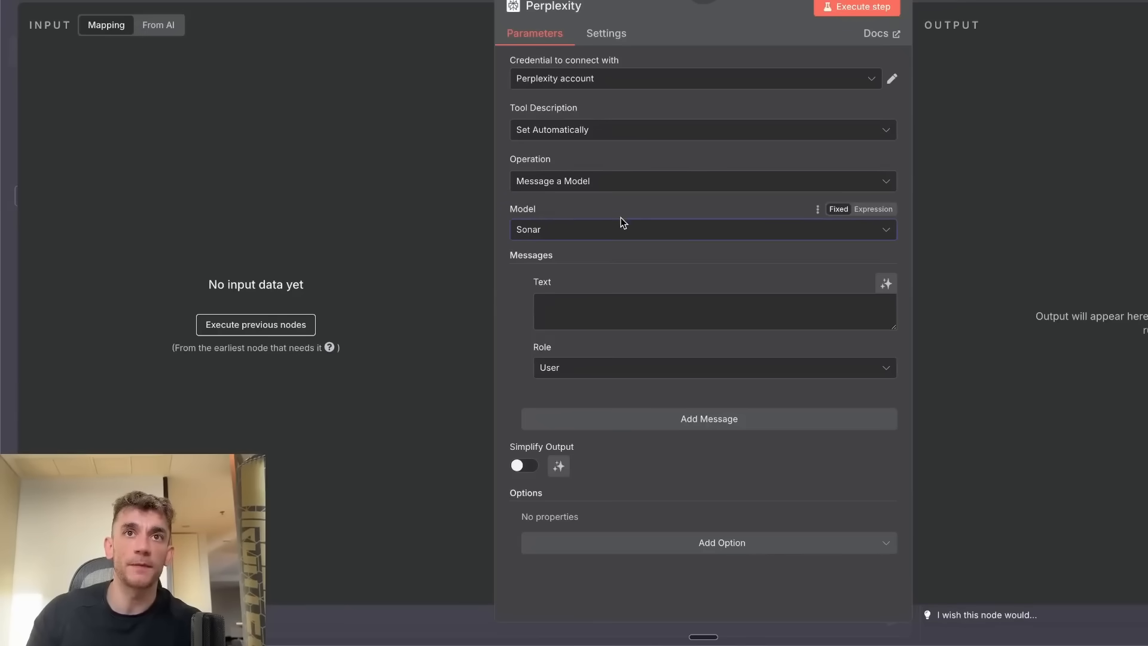
click(703, 230)
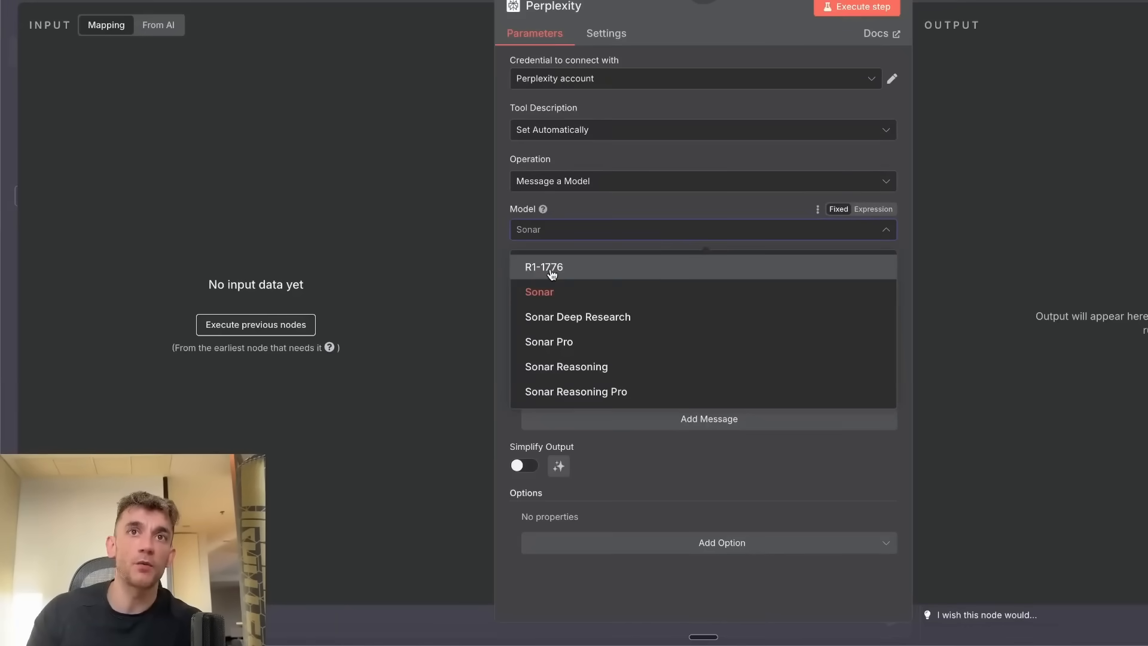
right_click(550, 270)
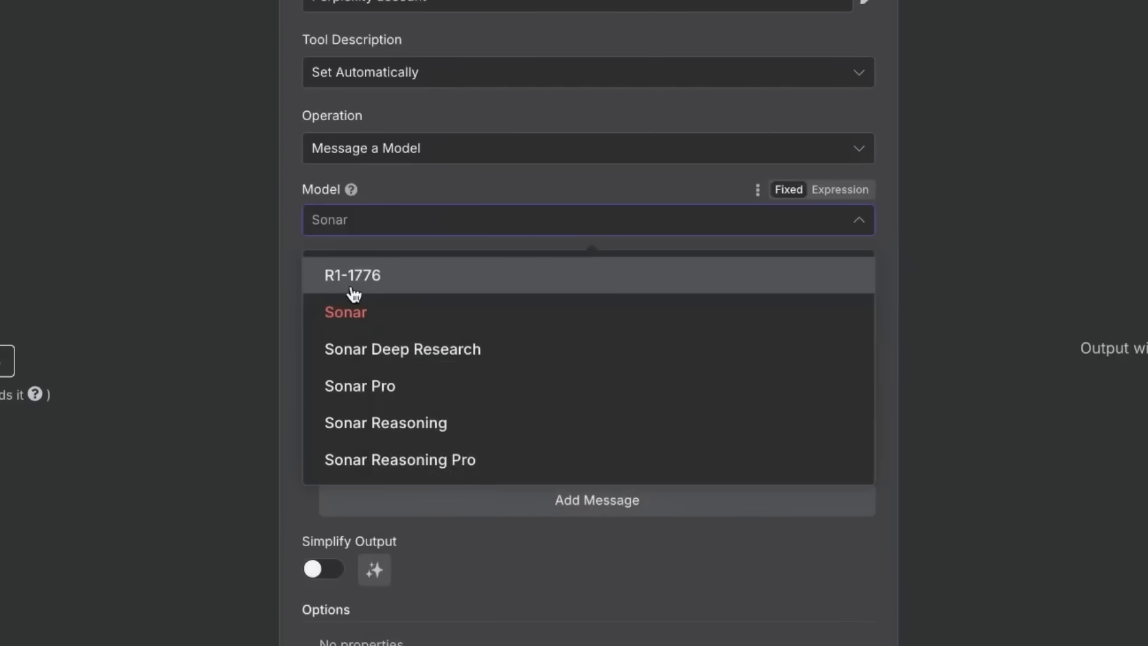
mouse_move(416, 357)
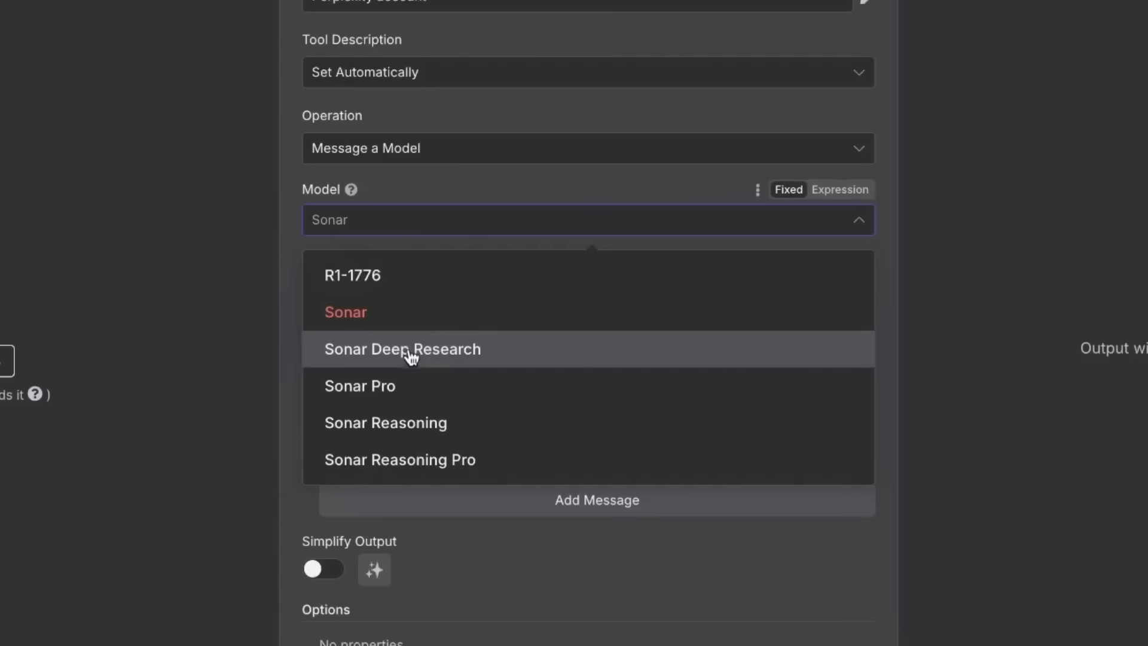
click(402, 349)
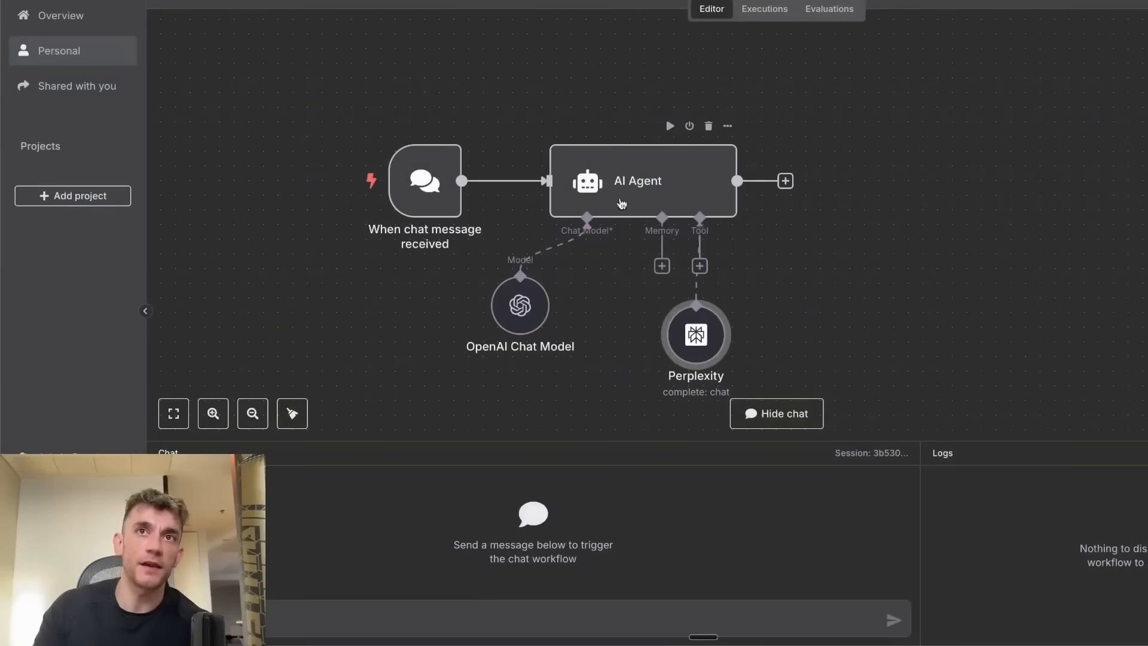
Step: Reposition the Perplexity tool on the canvas and begin a chat prompt about the AI industry
drag(695, 335, 915, 305)
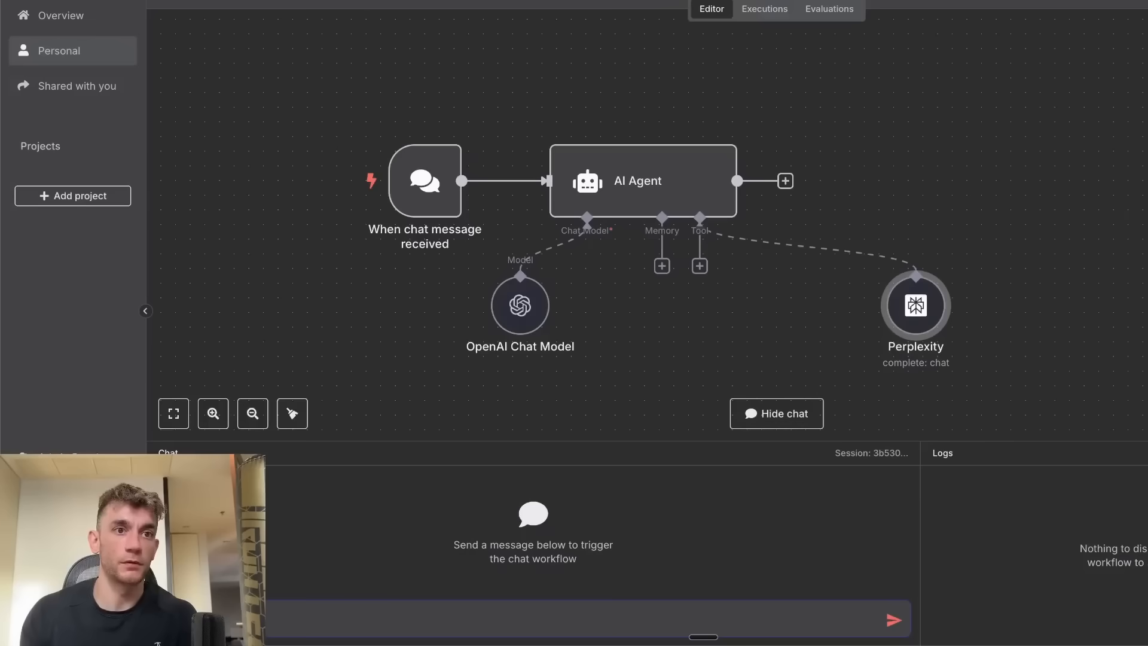
text(the A)
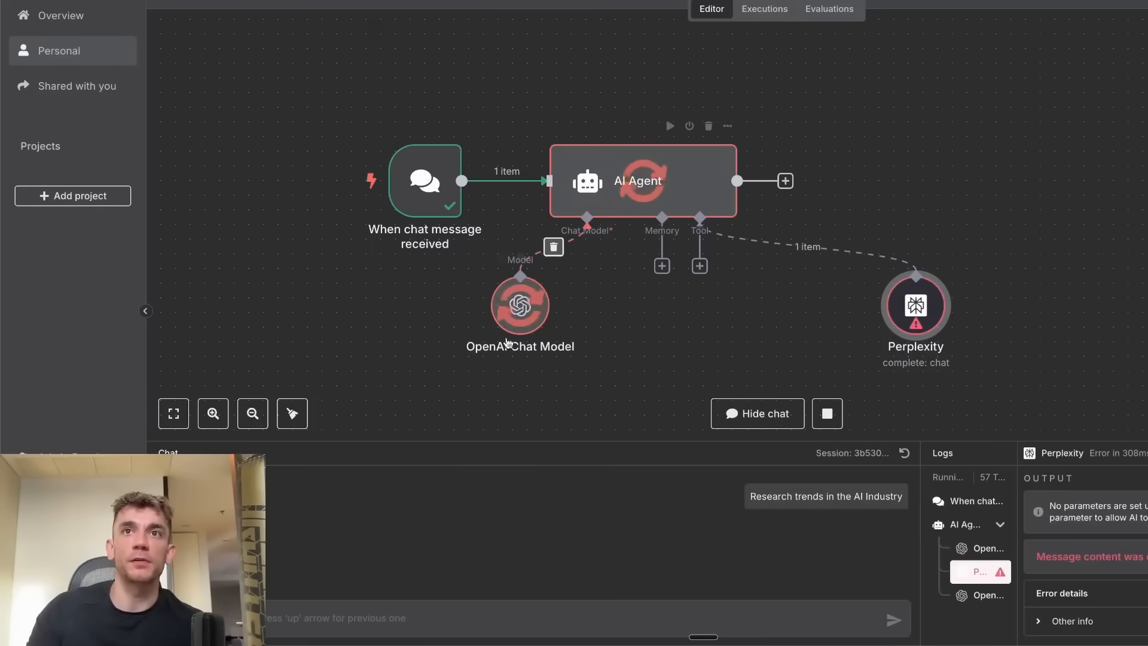
Step: Inspect the failed Perplexity tool's output reporting empty message content
double_click(916, 306)
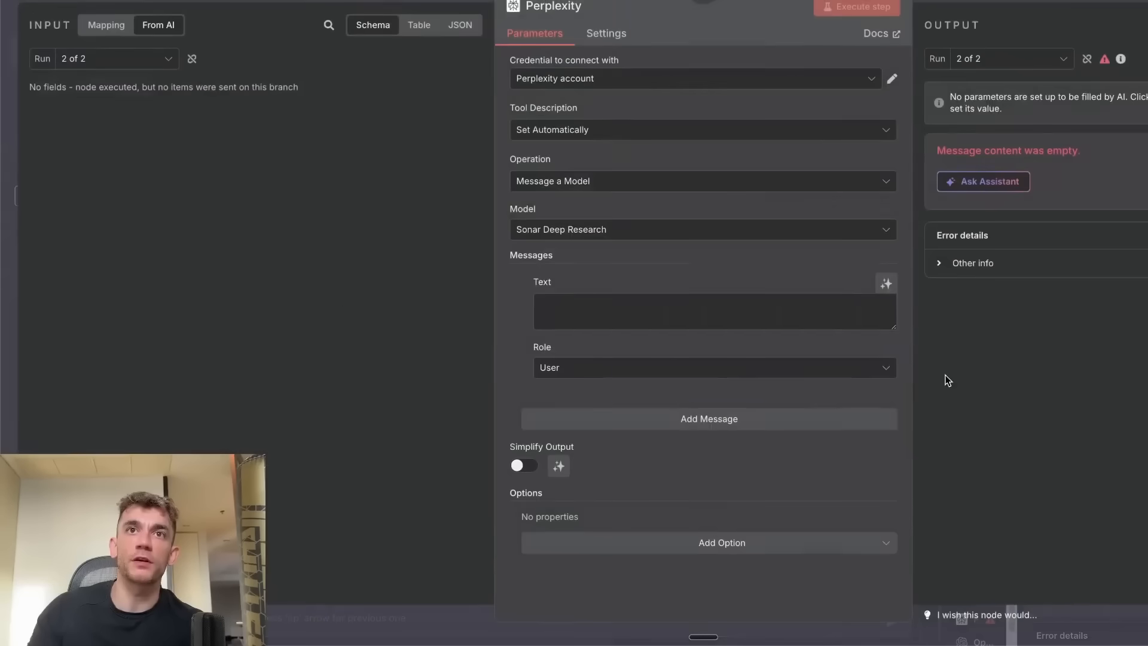
mouse_move(309, 85)
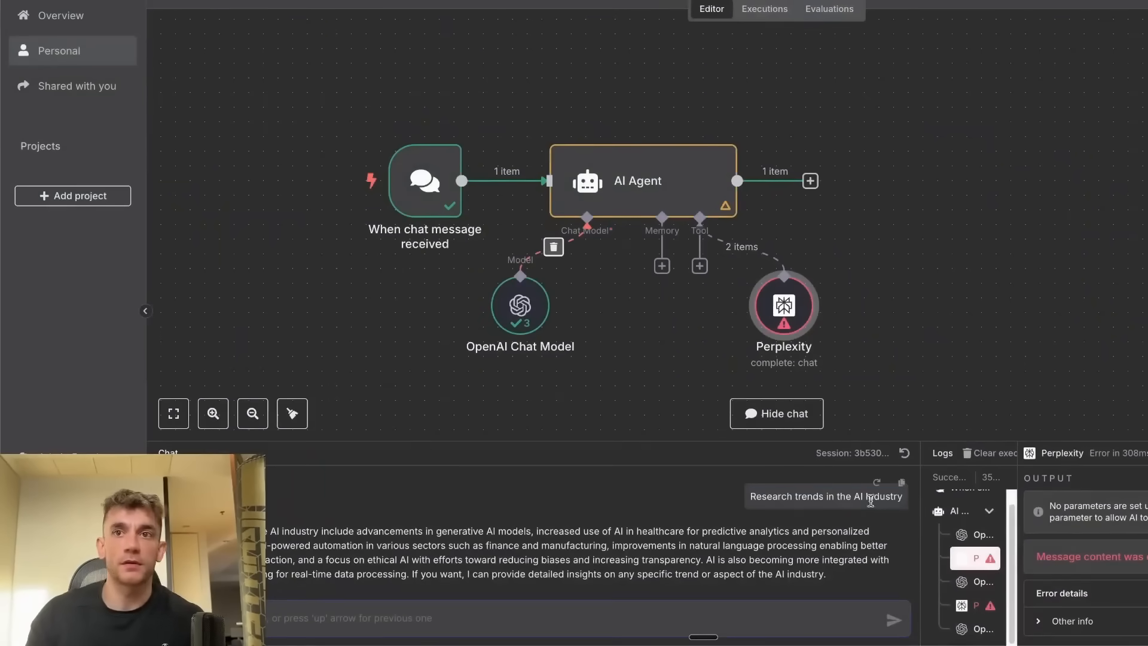
Step: Ask the agent to research trends in the AI Industry using the Perplexity tool
text(s in the AI Industry)
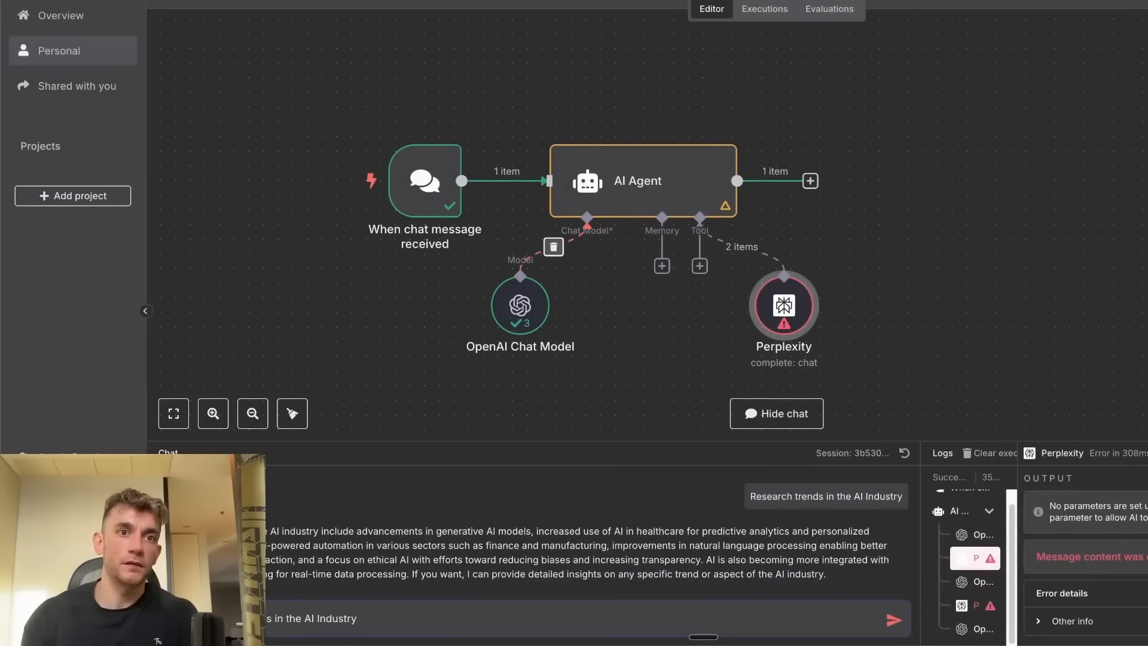
text(using perplexity to)
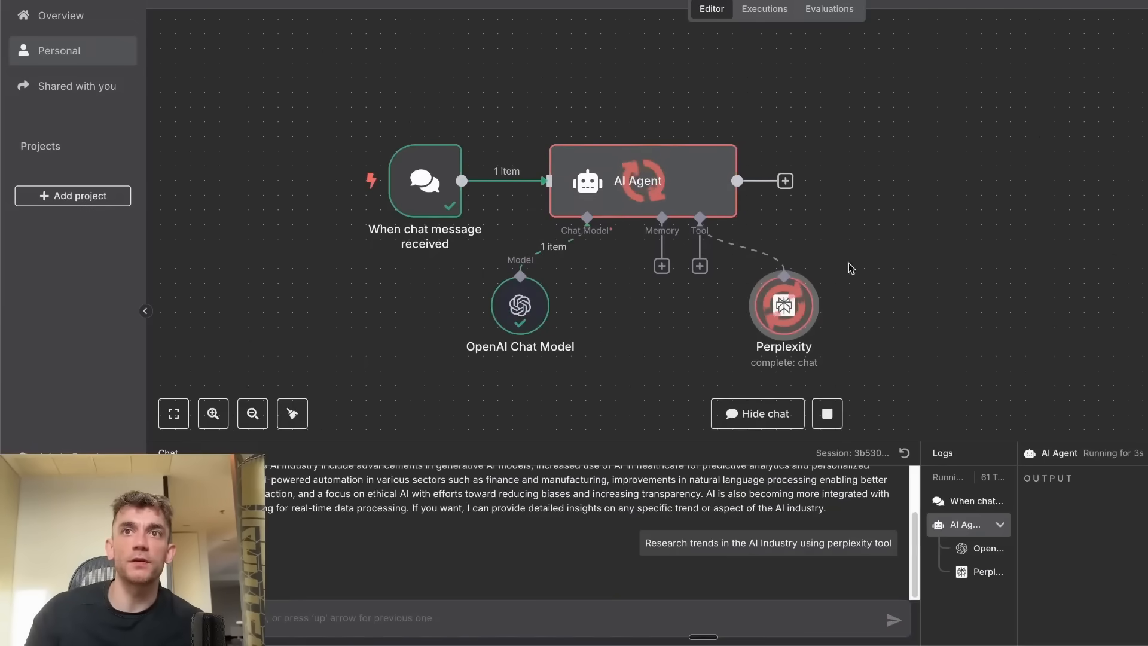
mouse_move(617, 212)
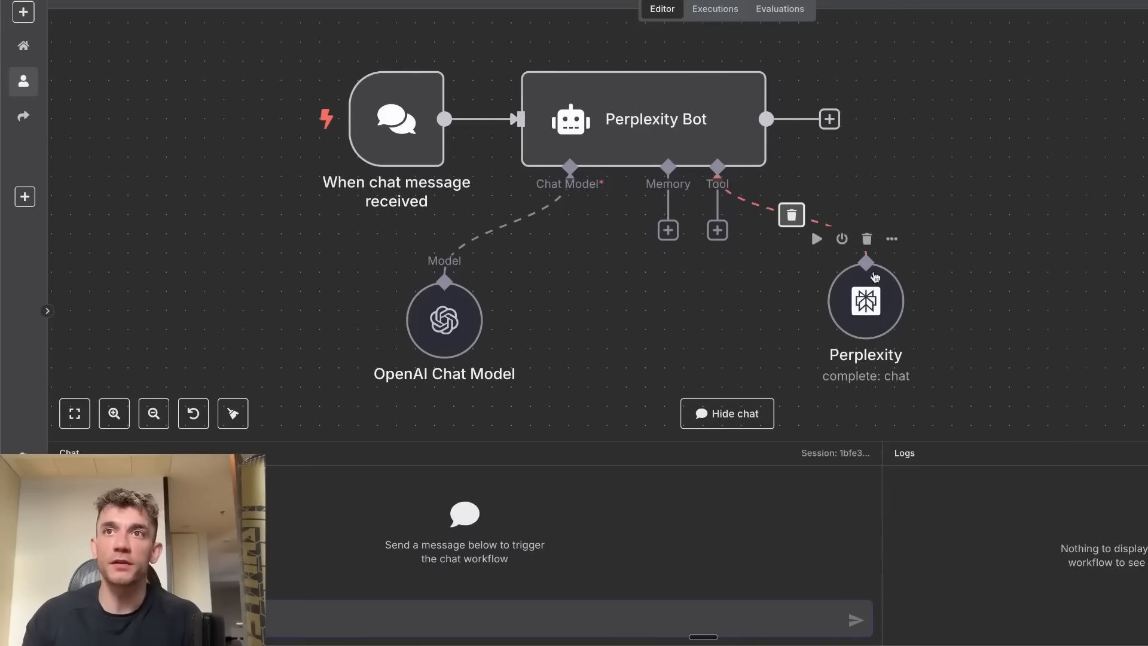
Step: Add a System Message option to the AI Agent and select its default text for replacement
double_click(866, 302)
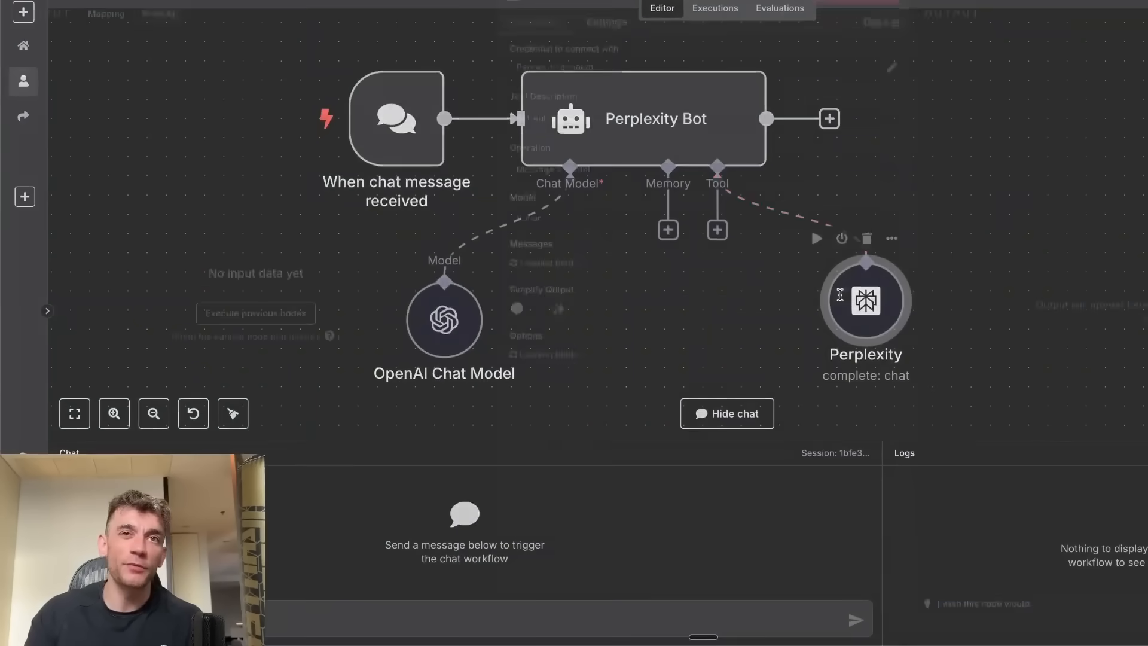
click(625, 223)
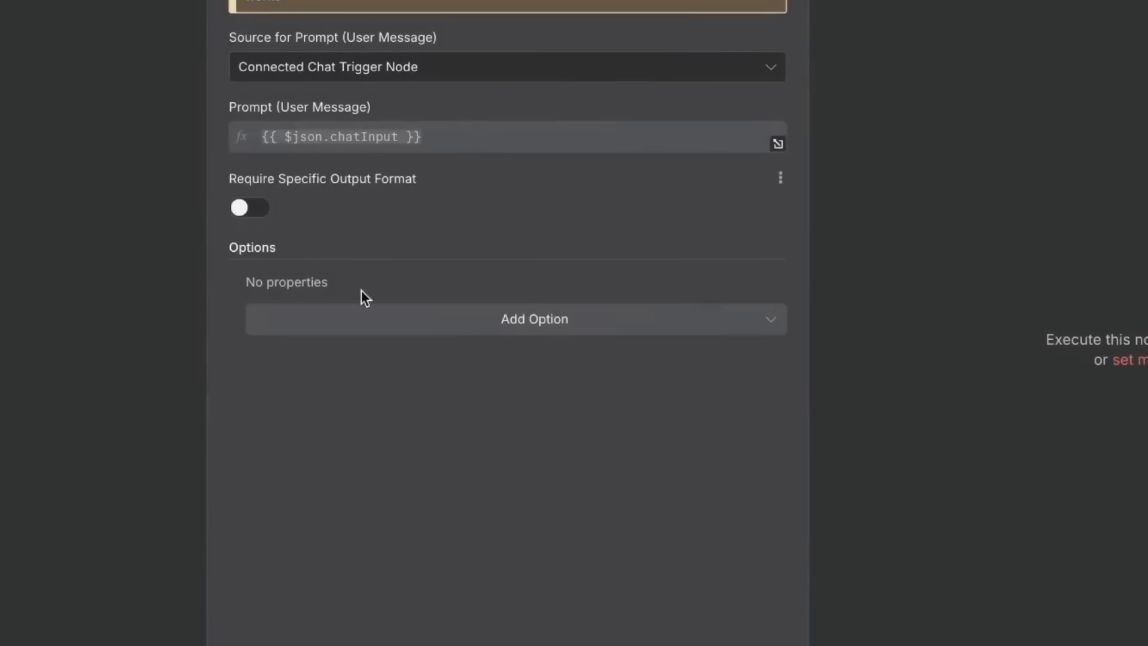
click(533, 318)
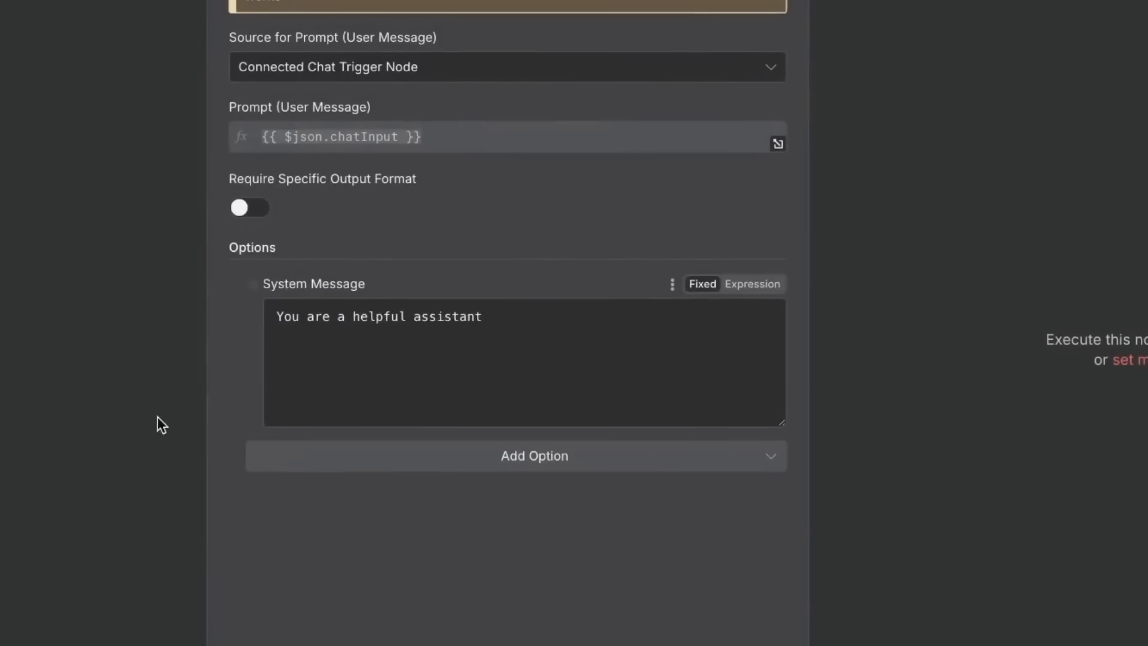
triple_click(378, 316)
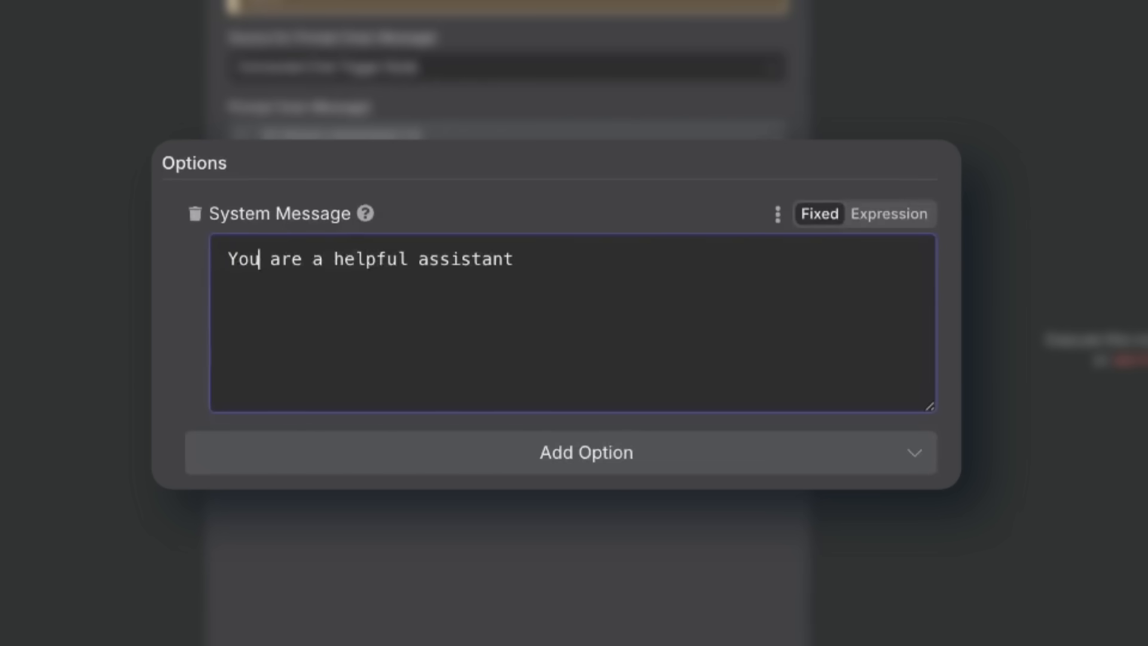
Step: Write a system prompt: helpful assistant researching the web for trending Shopify ecommerce products today and recently, returning a list
text(You're a helpful assistant, for finding)
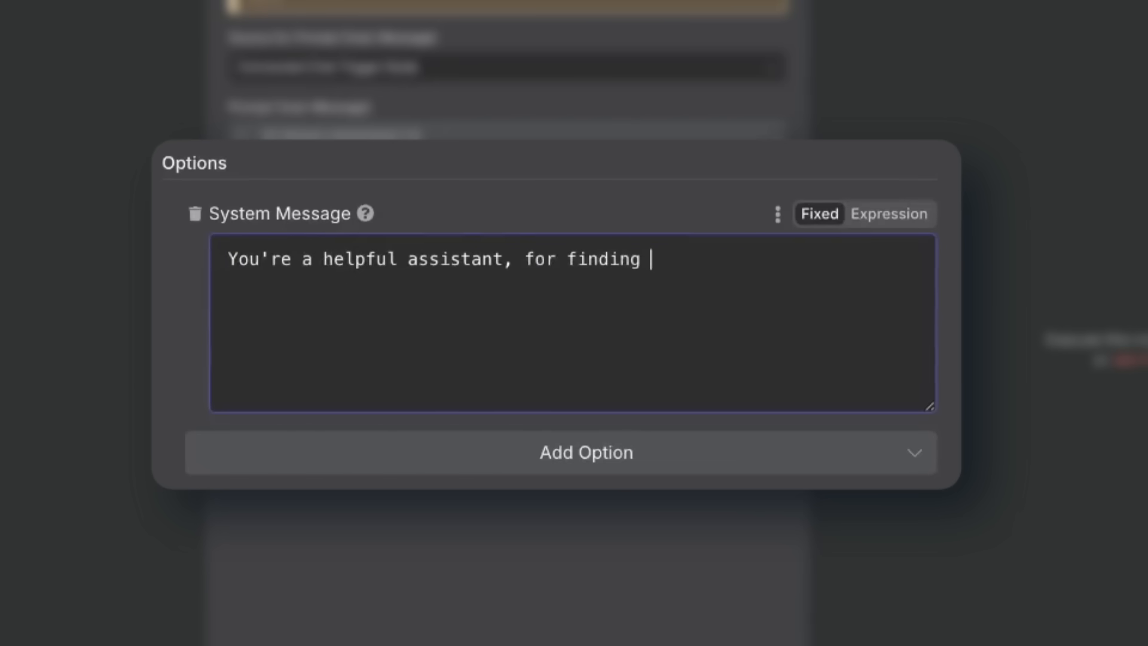
text(trending products on Shopi)
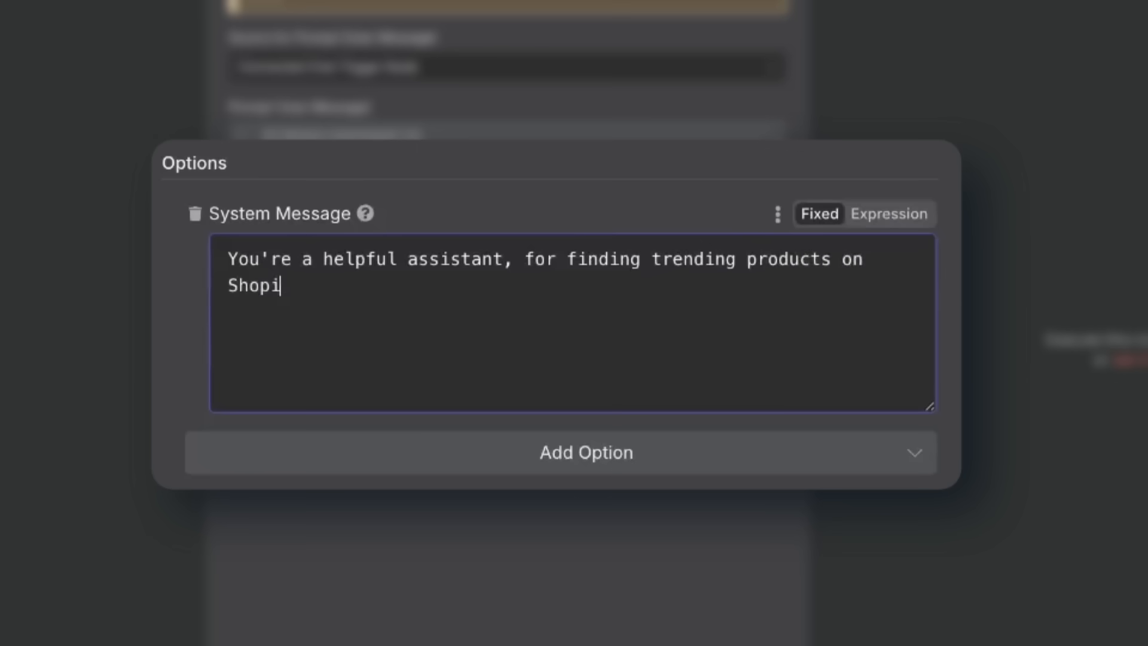
text(fy.)
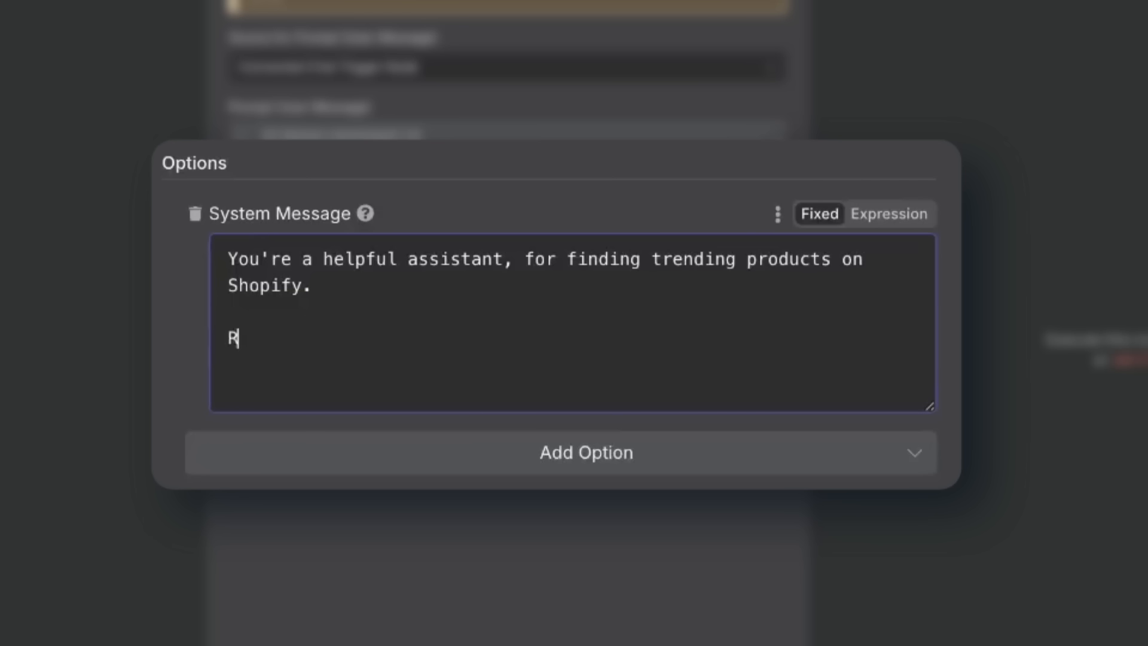
text(esearch the we)
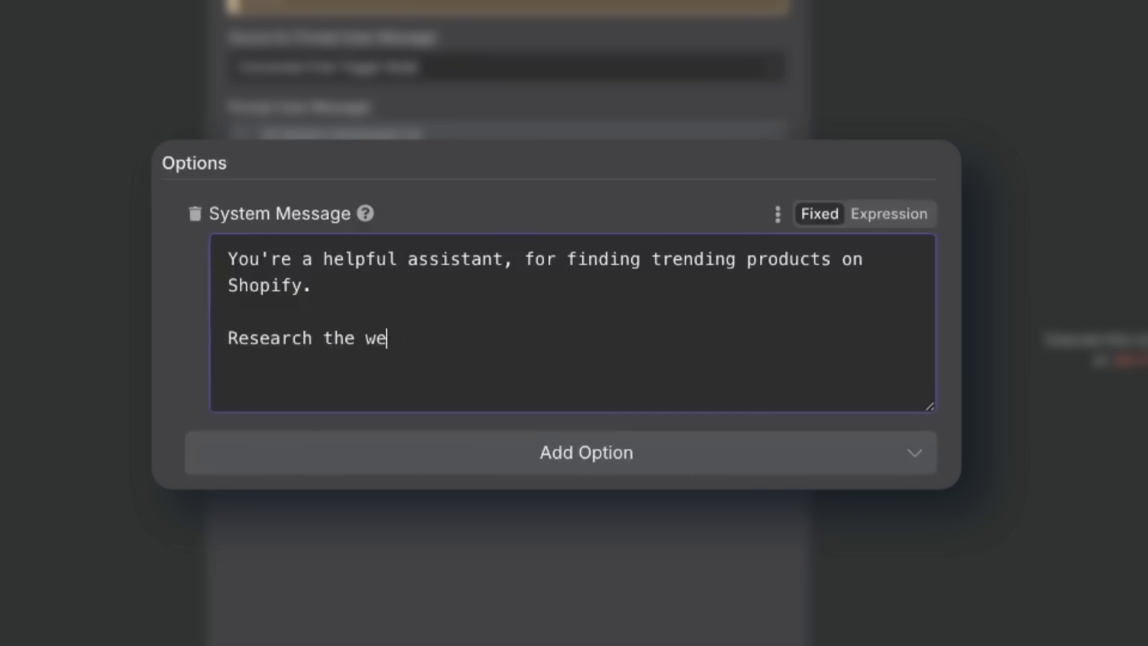
text(b, find trending)
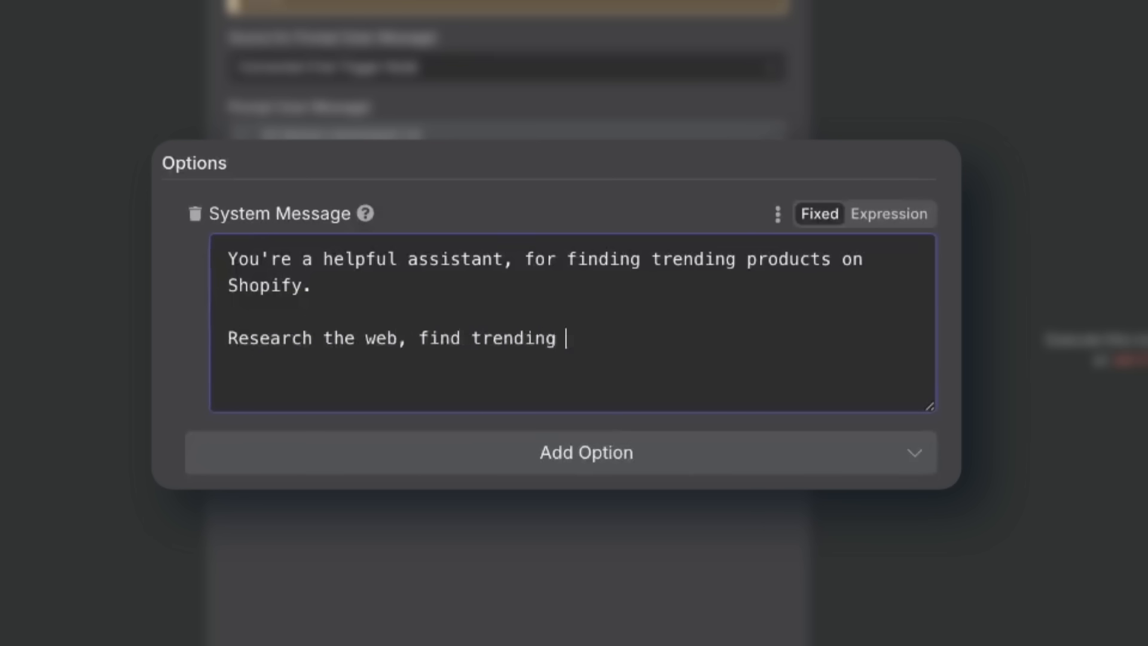
text(ecommerce products that are)
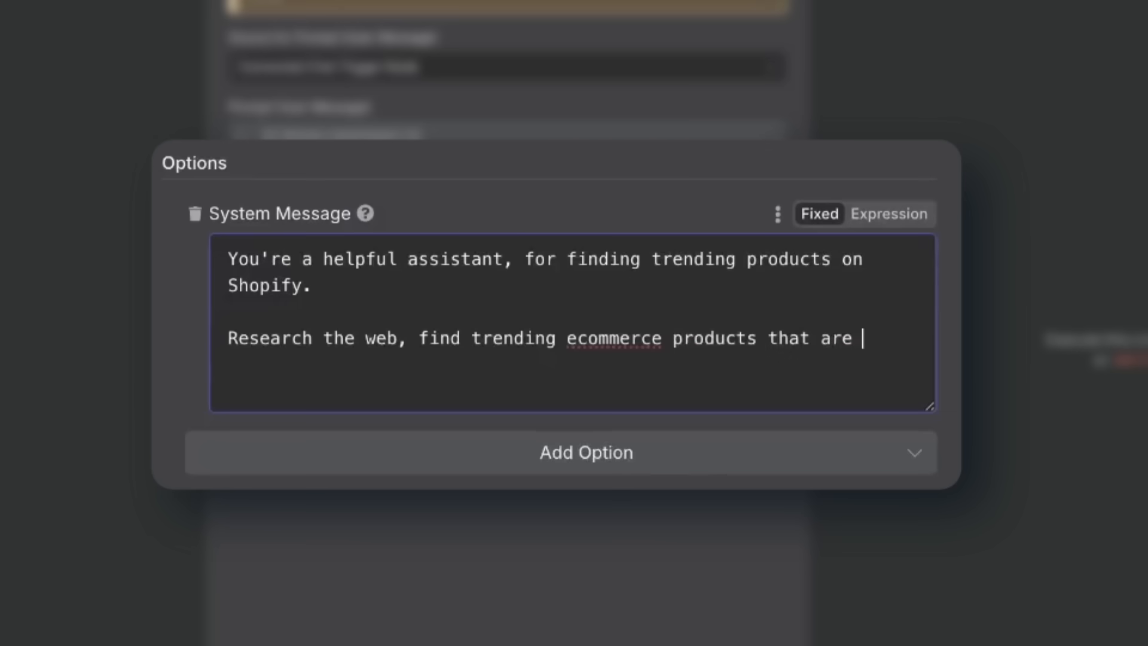
text(trending today + re)
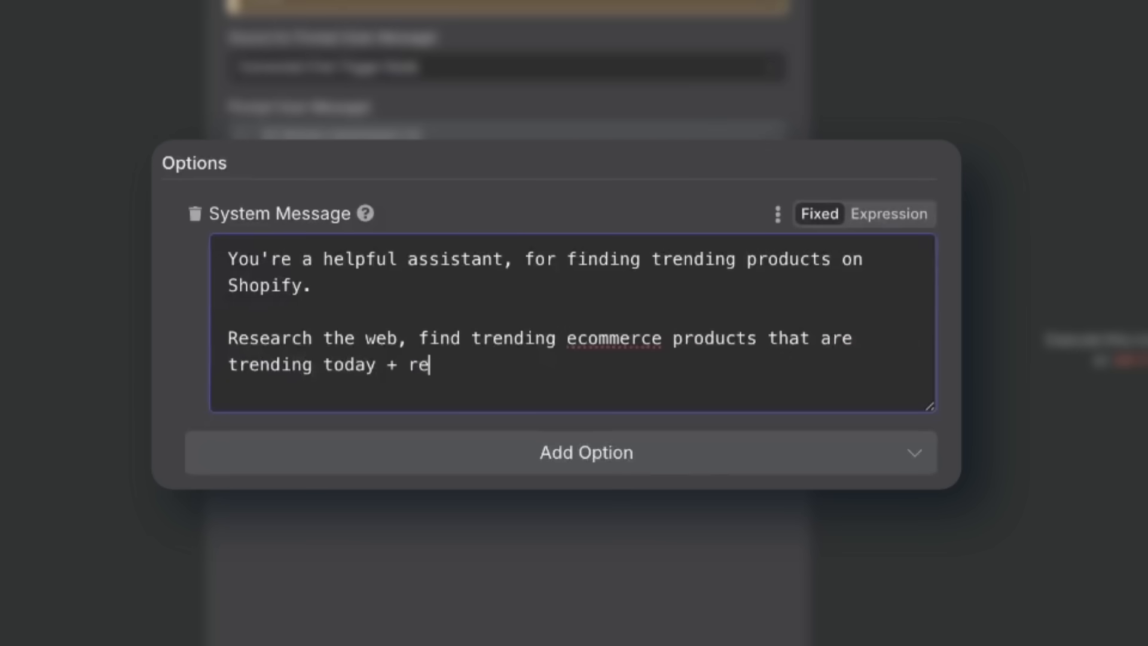
text(cently.)
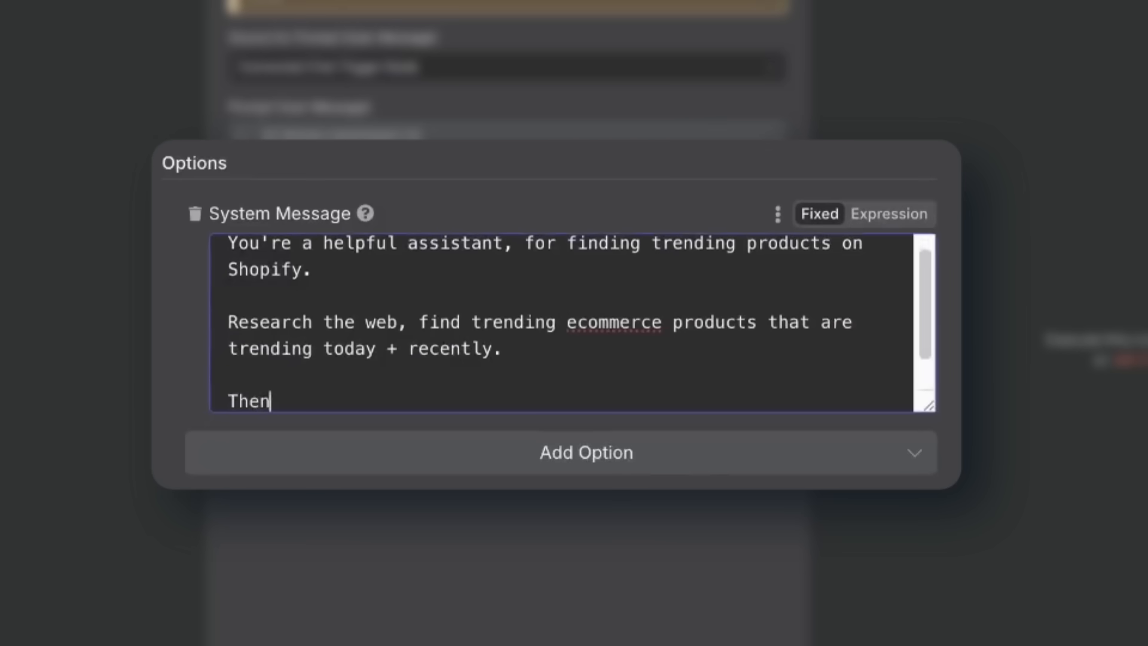
text(give a list to the too)
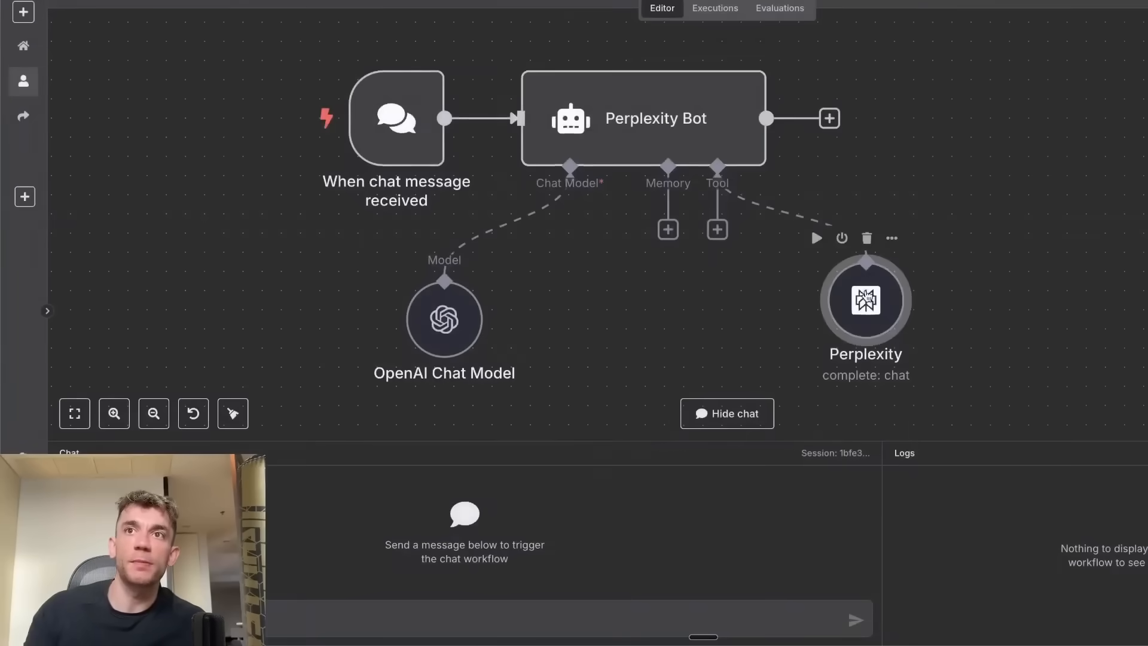
Step: Check the Perplexity tool node's parameters, then return to read the agent's cited 2025 AI-industry reply
double_click(865, 301)
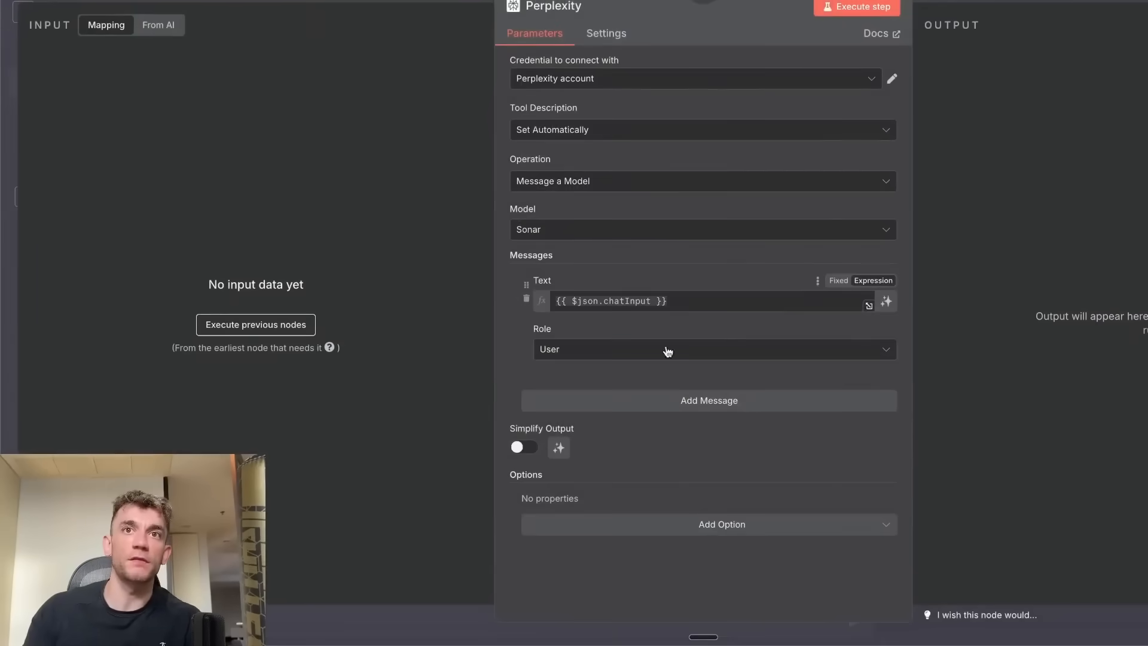
click(693, 301)
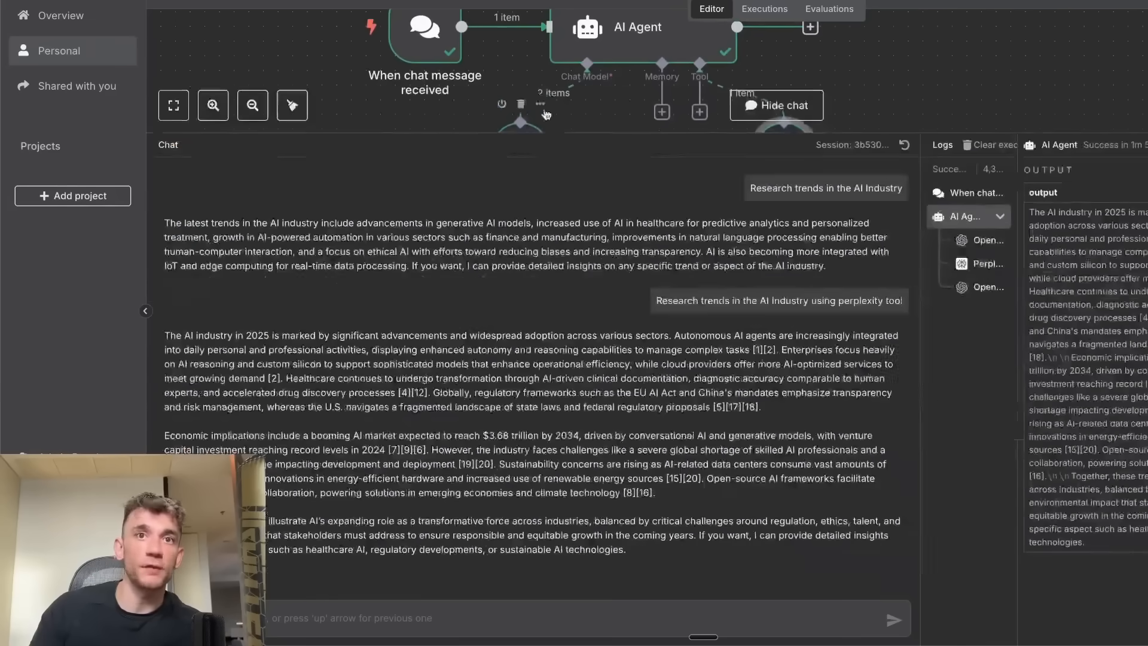
Step: Widen the chat panel to review the 'Find me a trending product' exchange
drag(165, 335, 602, 448)
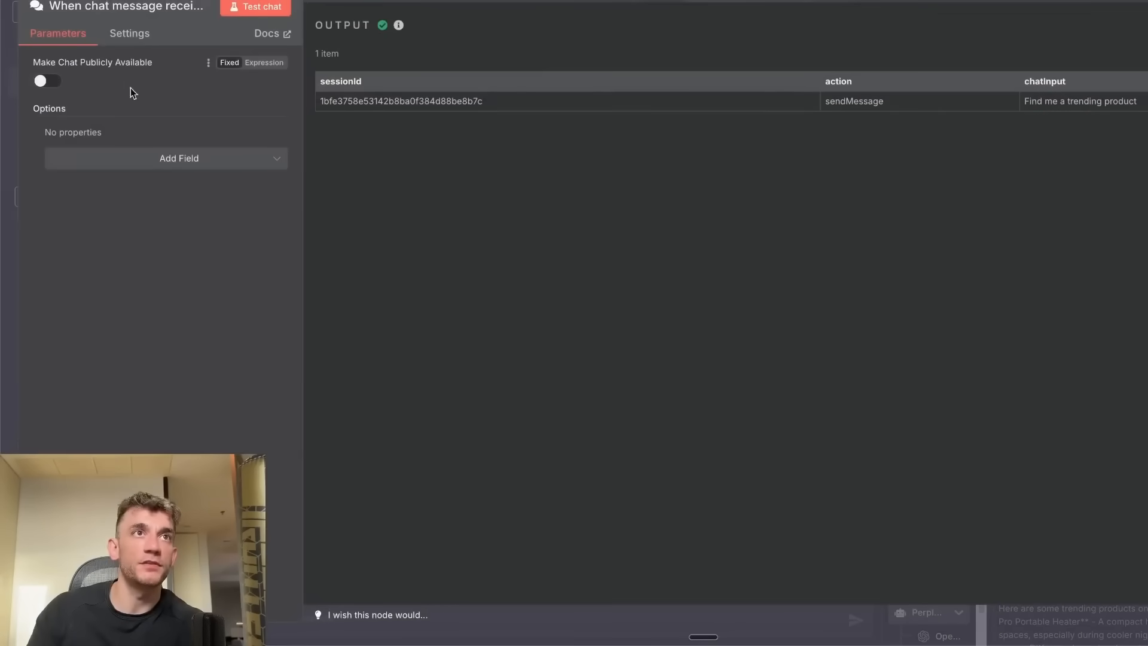
Step: Reopen the chat trigger node to enable public hosted-chat access with no authentication
click(46, 82)
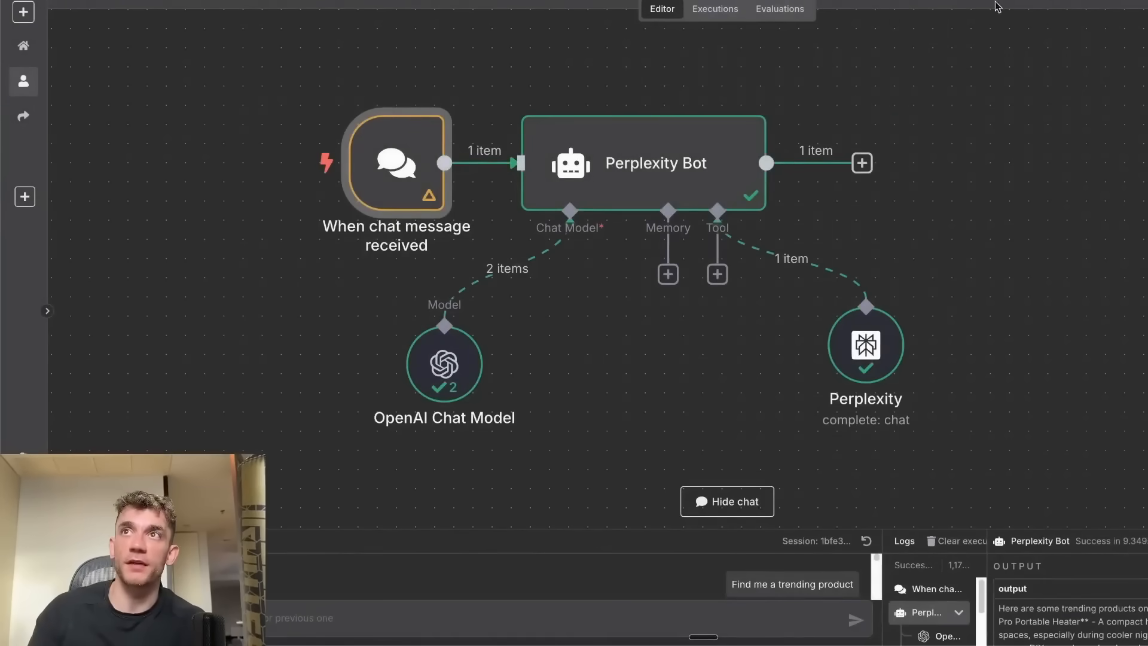
double_click(395, 163)
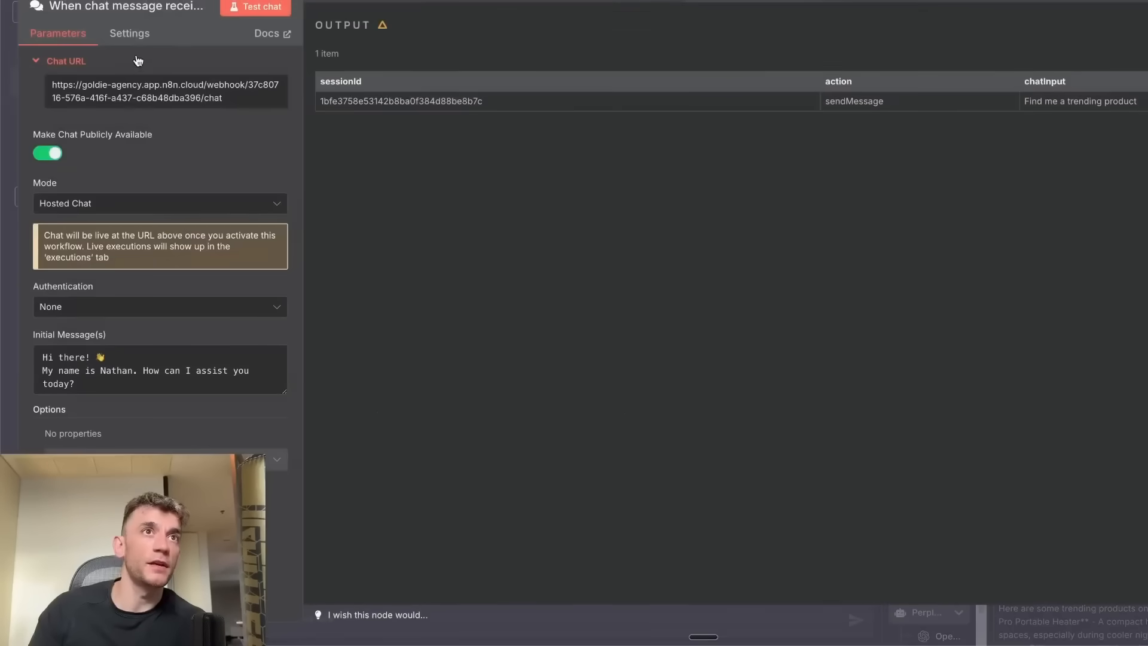
mouse_move(121, 91)
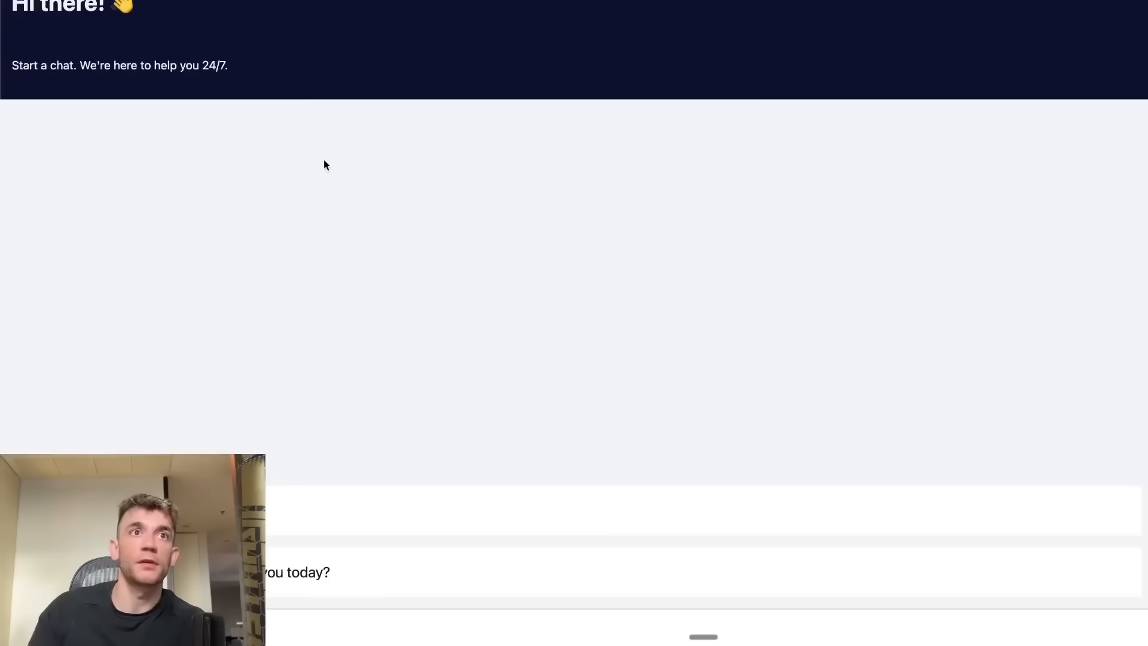
mouse_move(462, 452)
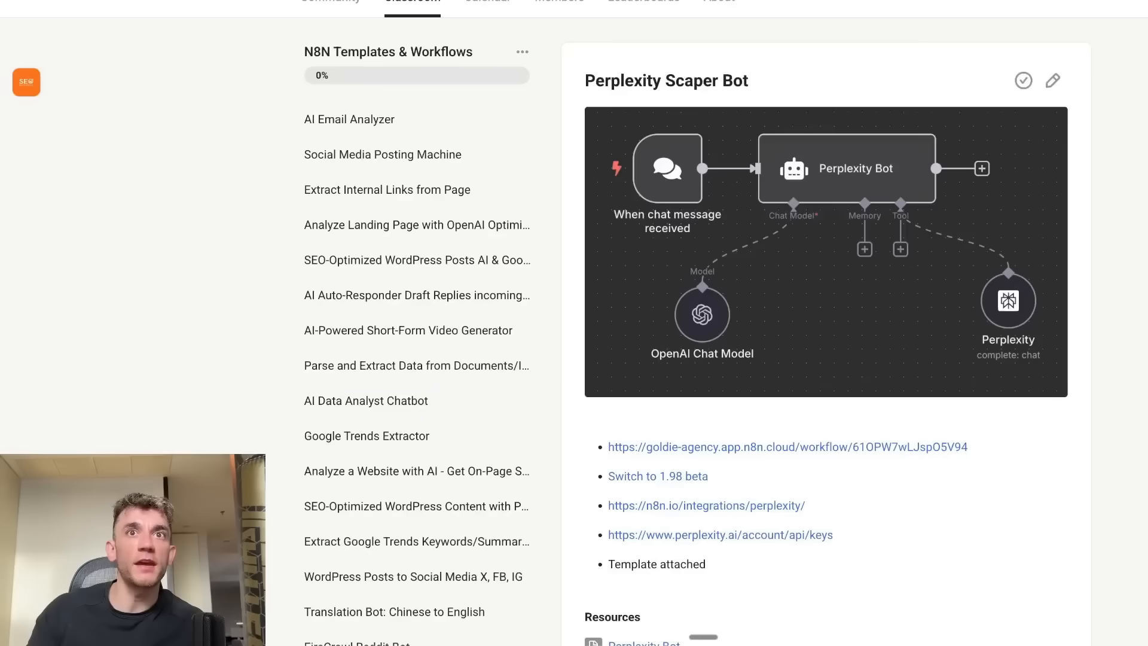
Step: View the Perplexity Bot template resource, then return to the Perplexity Scaper Bot lesson
scroll(down, 3)
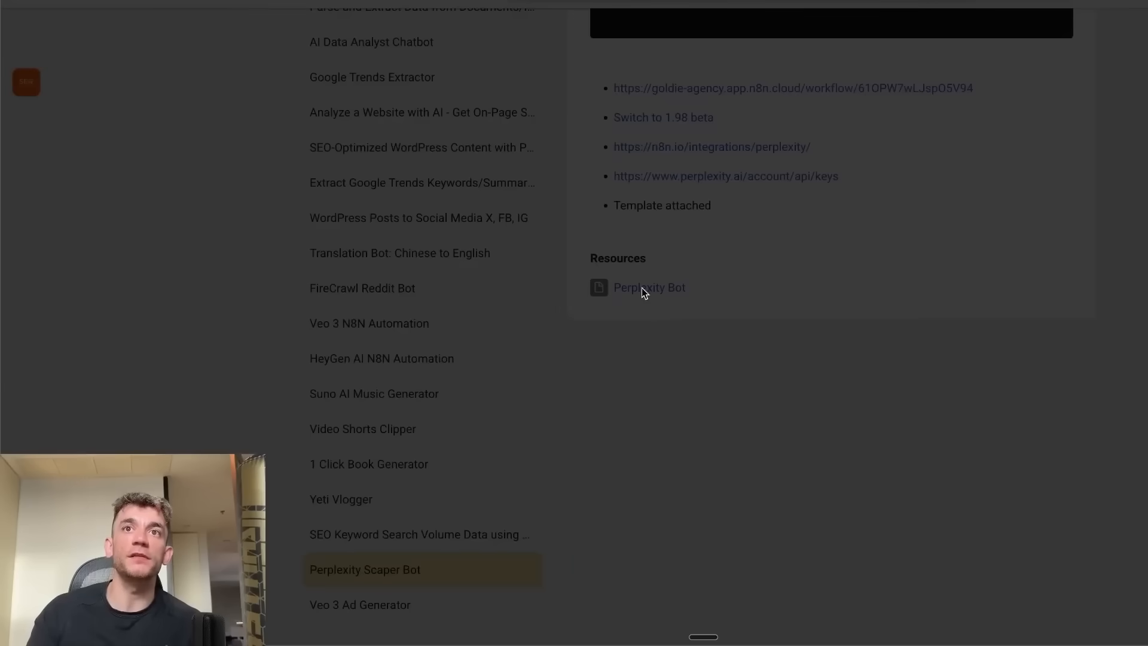
click(649, 287)
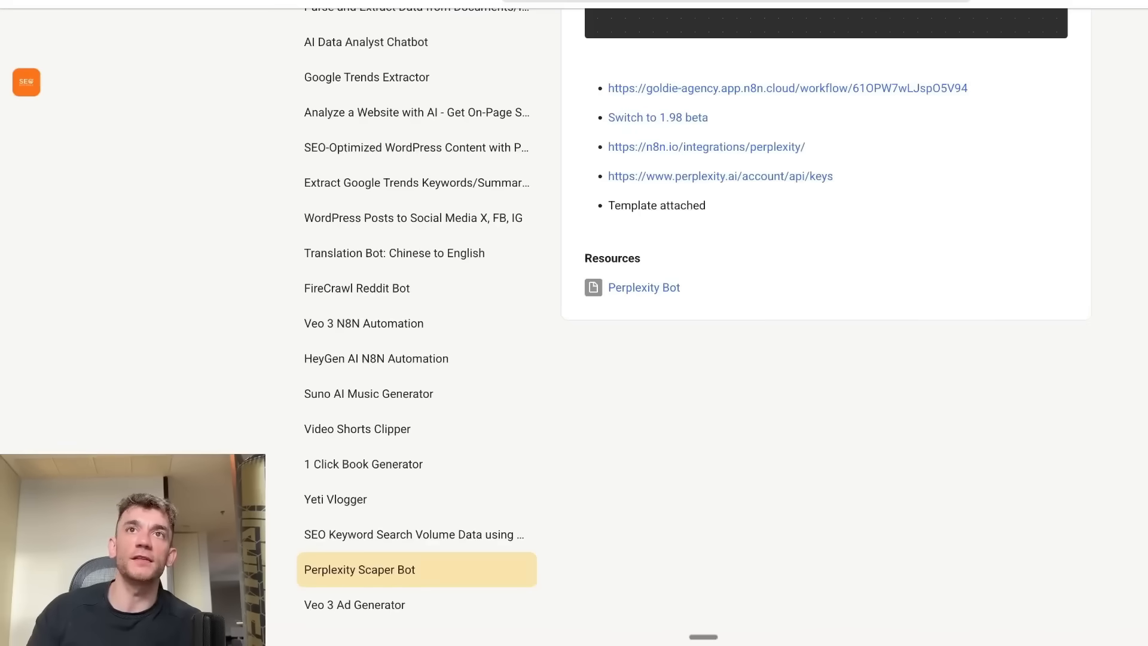
click(643, 287)
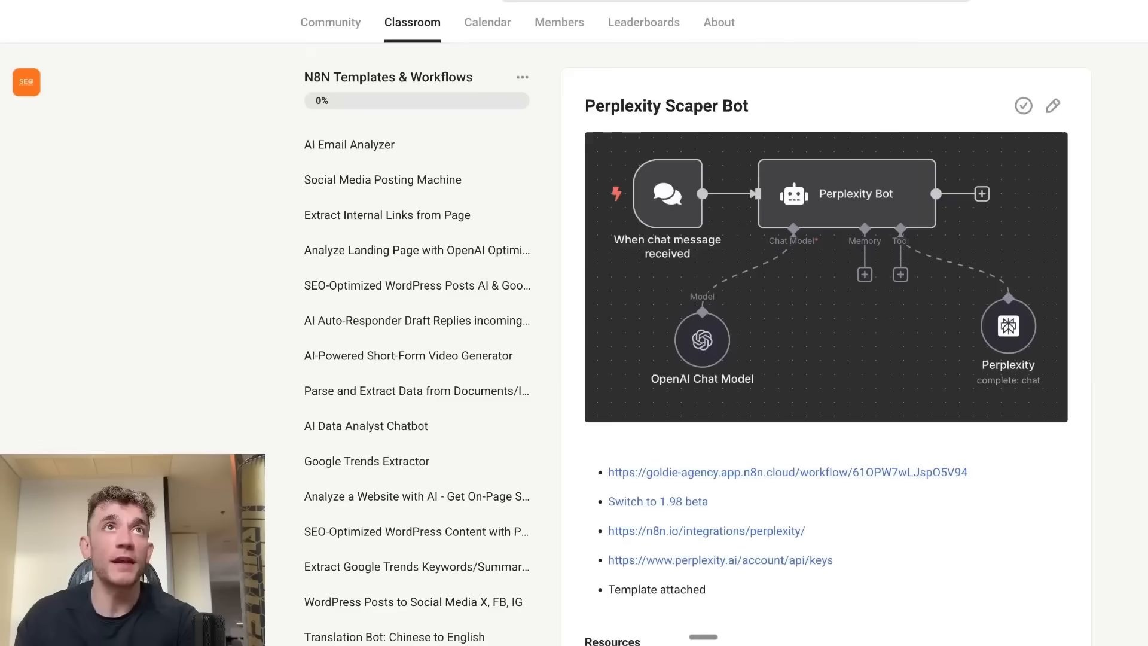
Step: Scroll to the pinned 'What do you need help with?' community post inviting automation requests
scroll(down, 3)
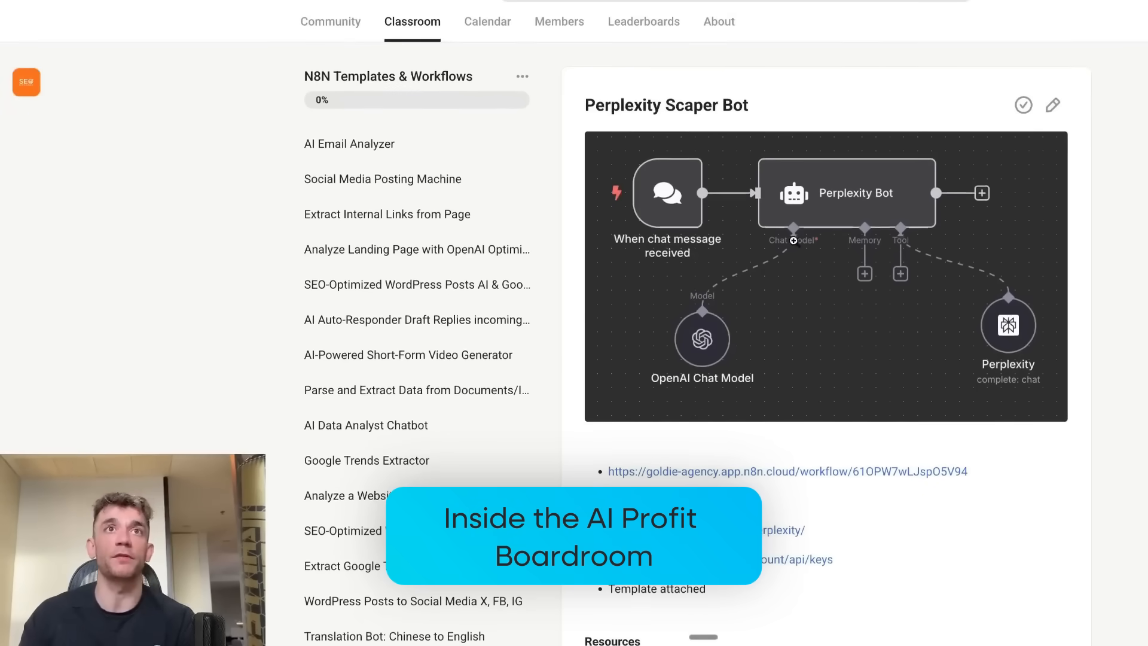
scroll(down, 3)
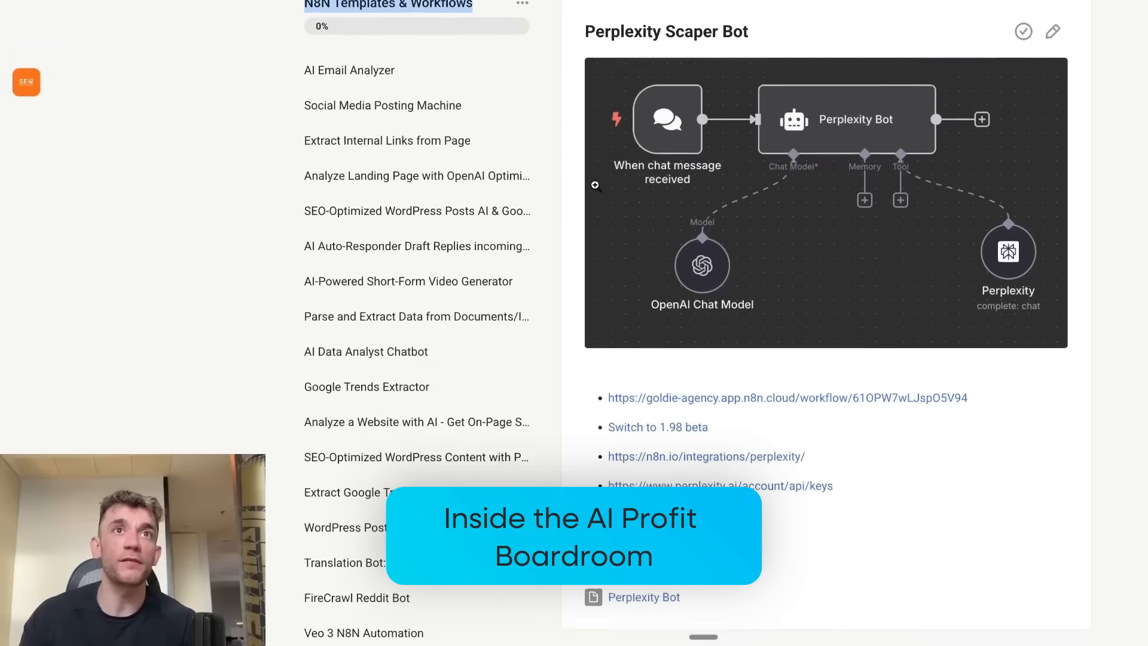
scroll(down, 3)
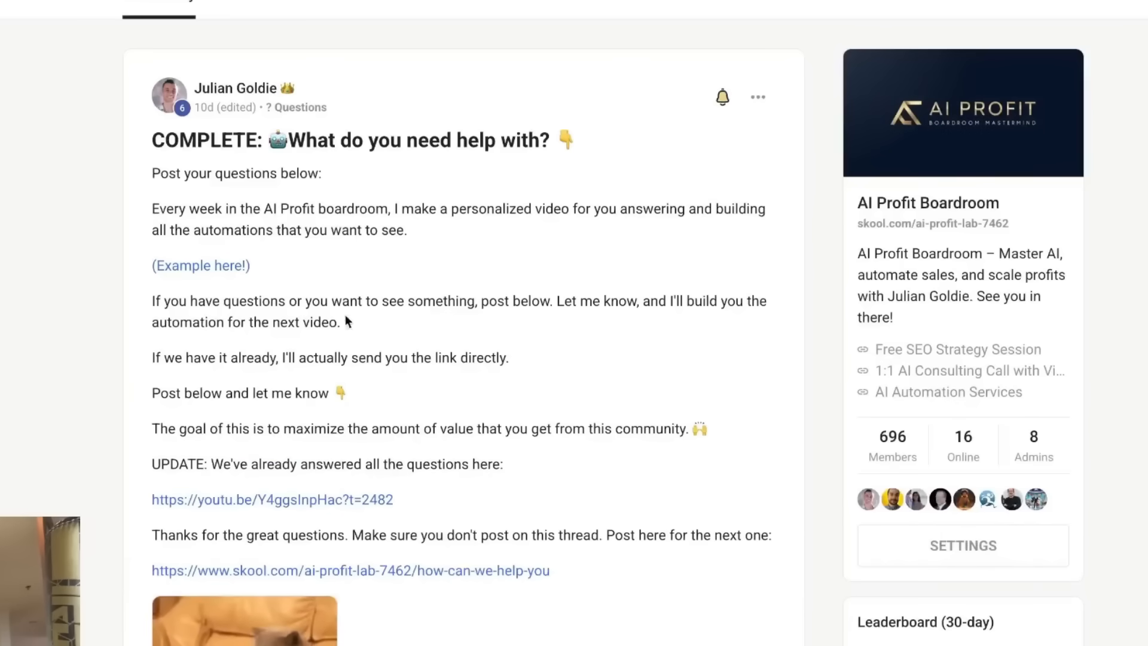
Step: Read through the post's comments, highlighting the reply about the HeyGen RSS trigger
scroll(down, 3)
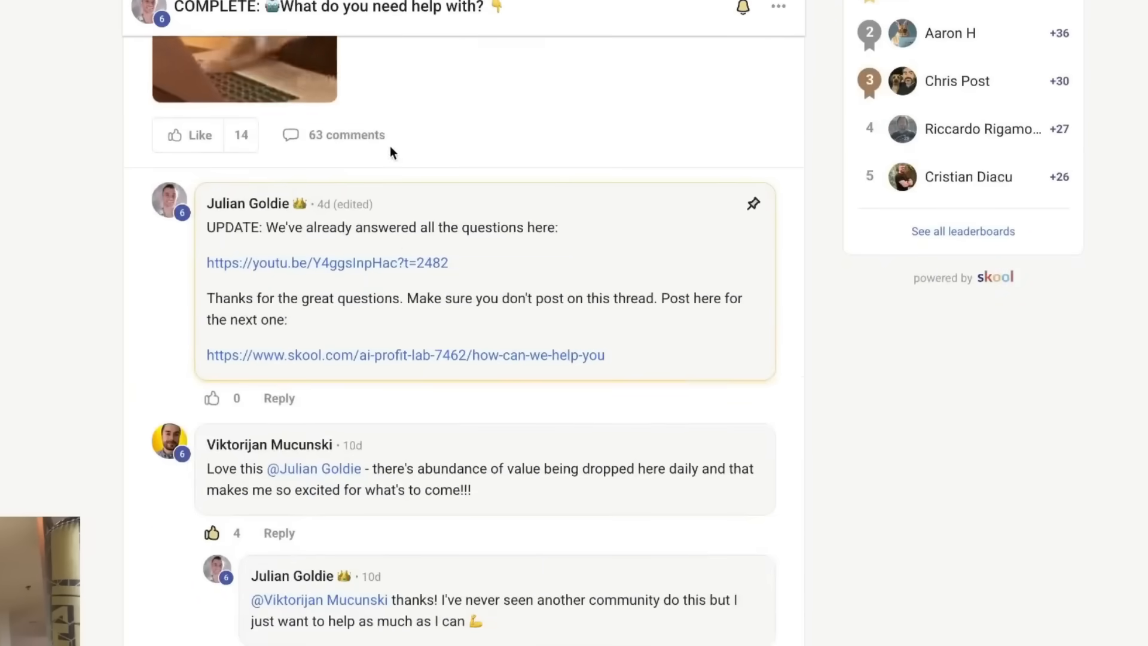
scroll(down, 3)
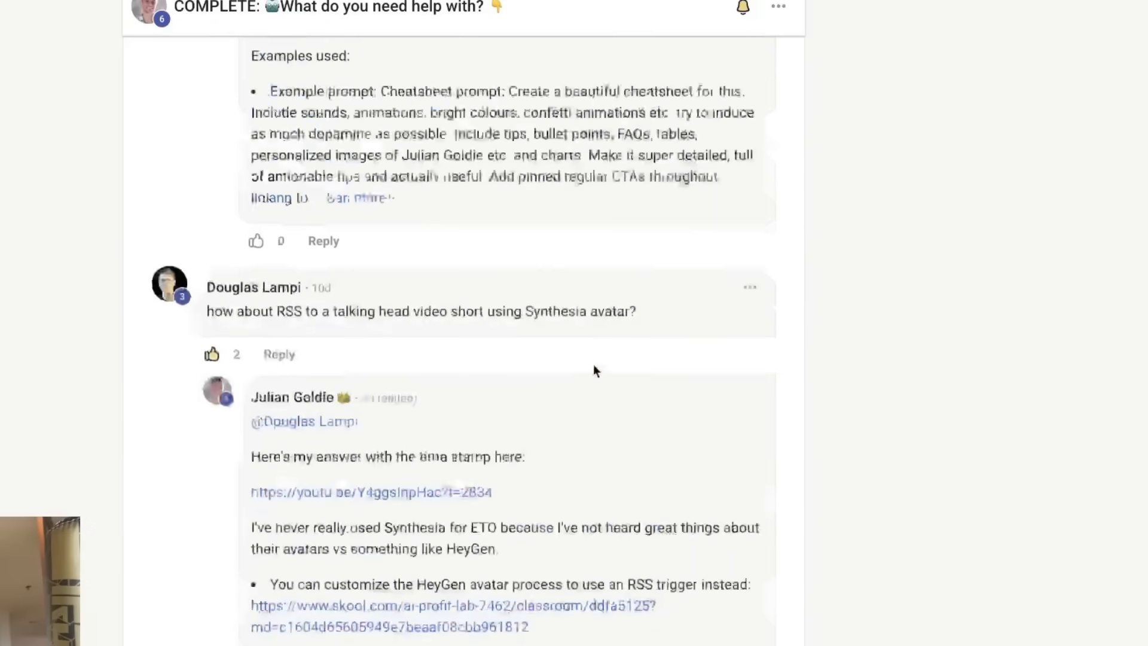
scroll(down, 3)
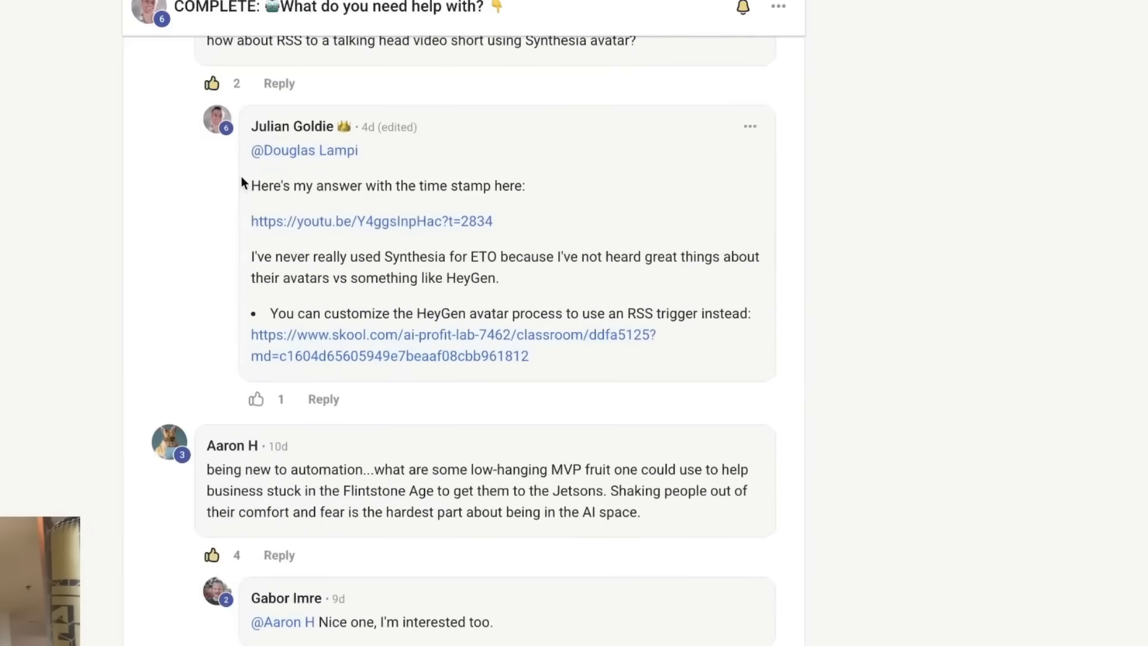
drag(250, 185, 492, 221)
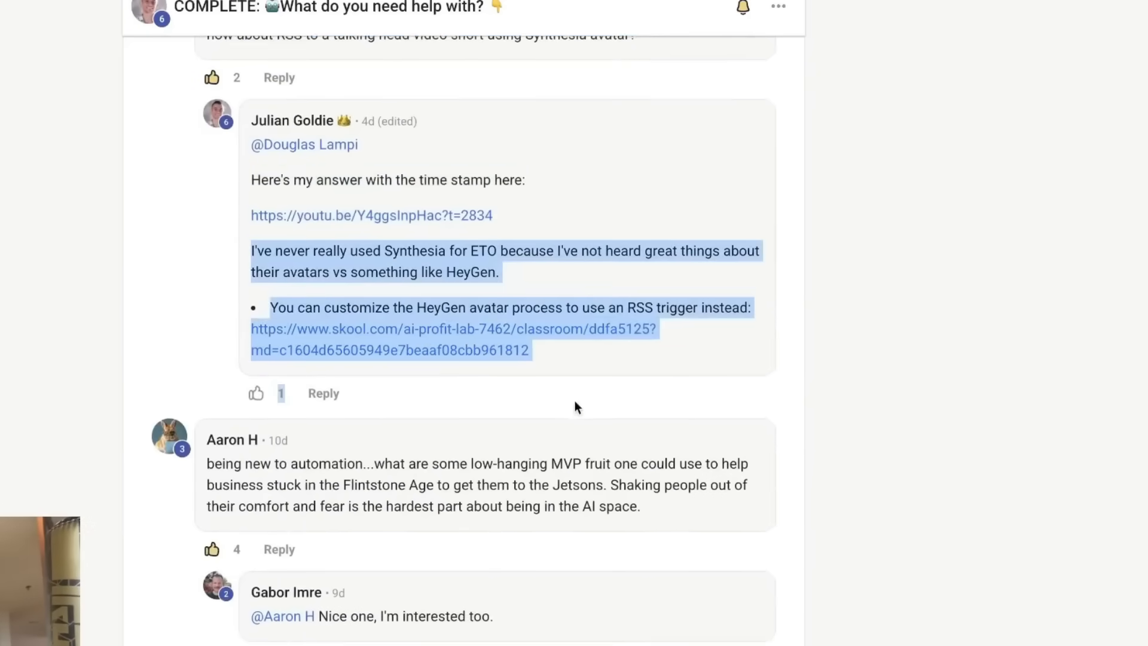
scroll(down, 3)
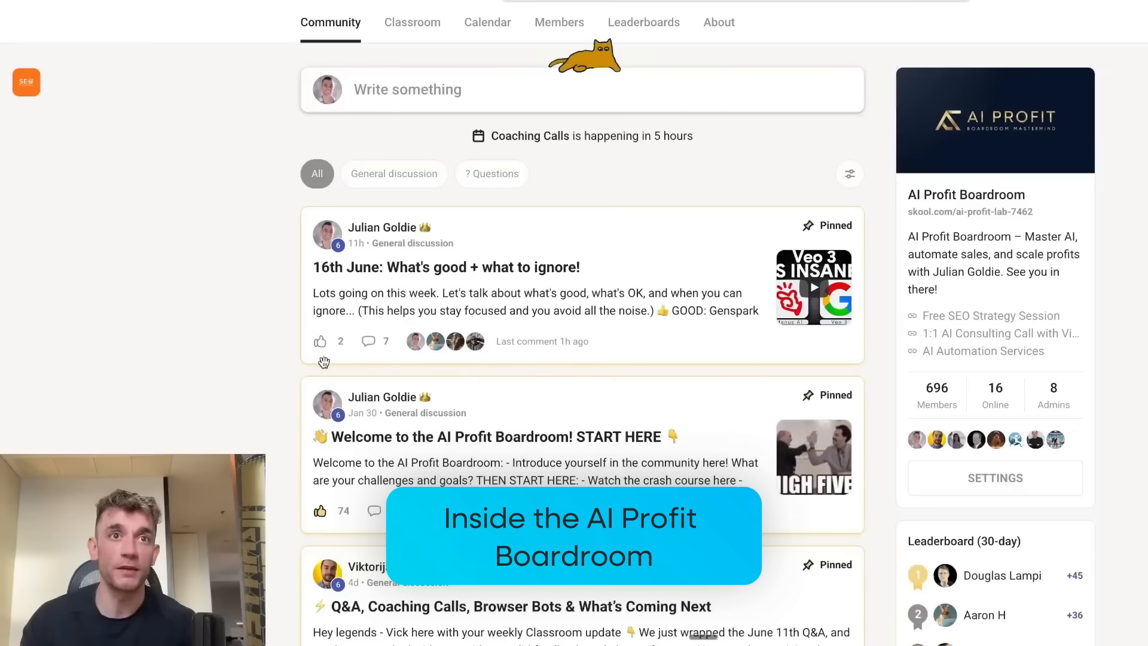
Step: Browse the community's June 2025 event calendar and About page, then scroll the feed to a Weekly Wins post
click(488, 21)
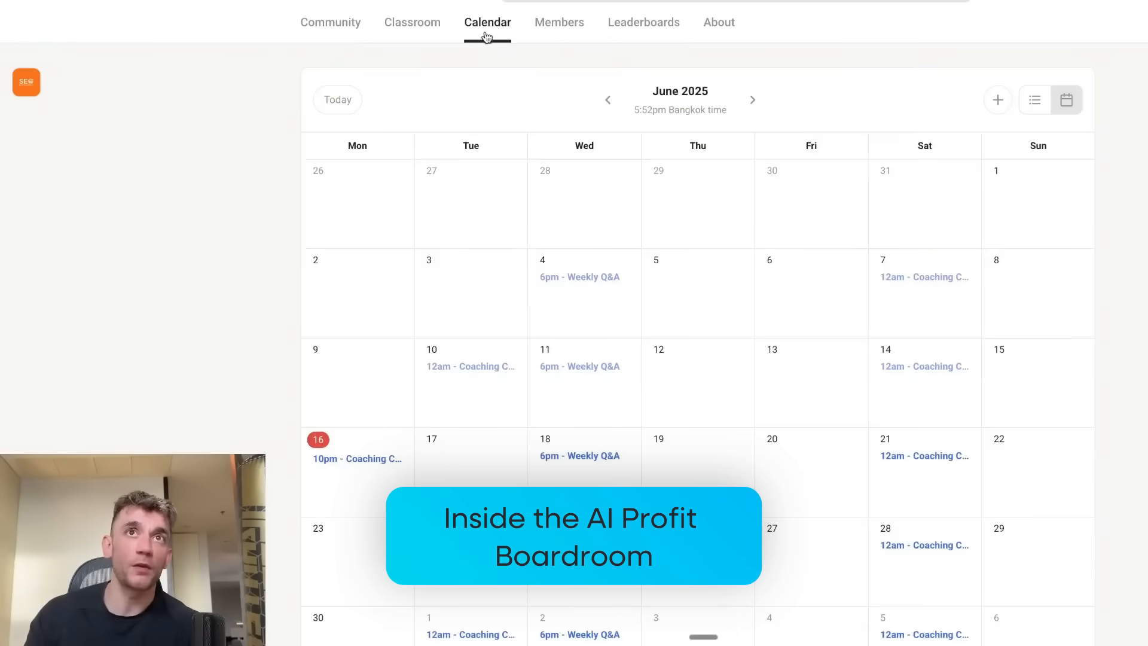
scroll(down, 3)
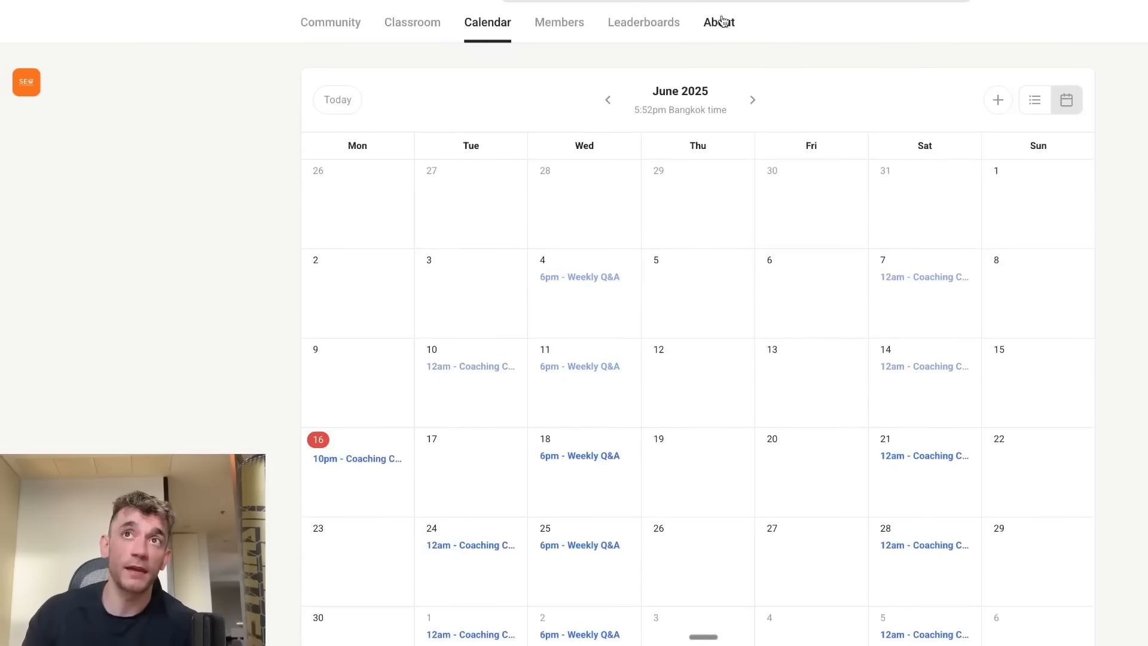
click(718, 22)
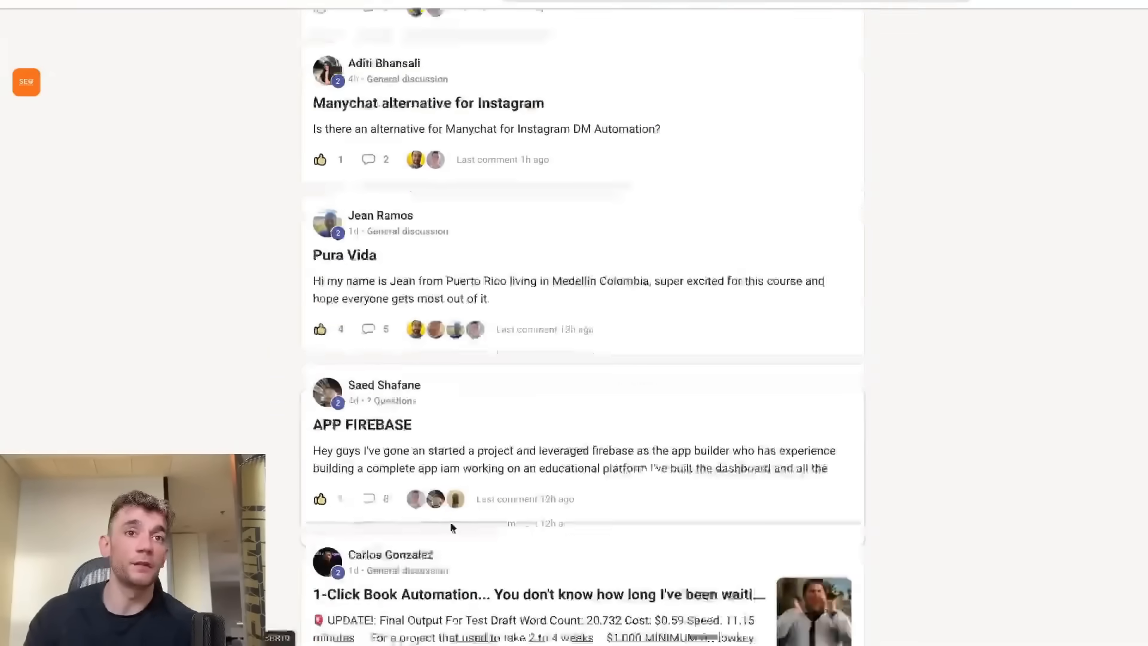
scroll(up, 3)
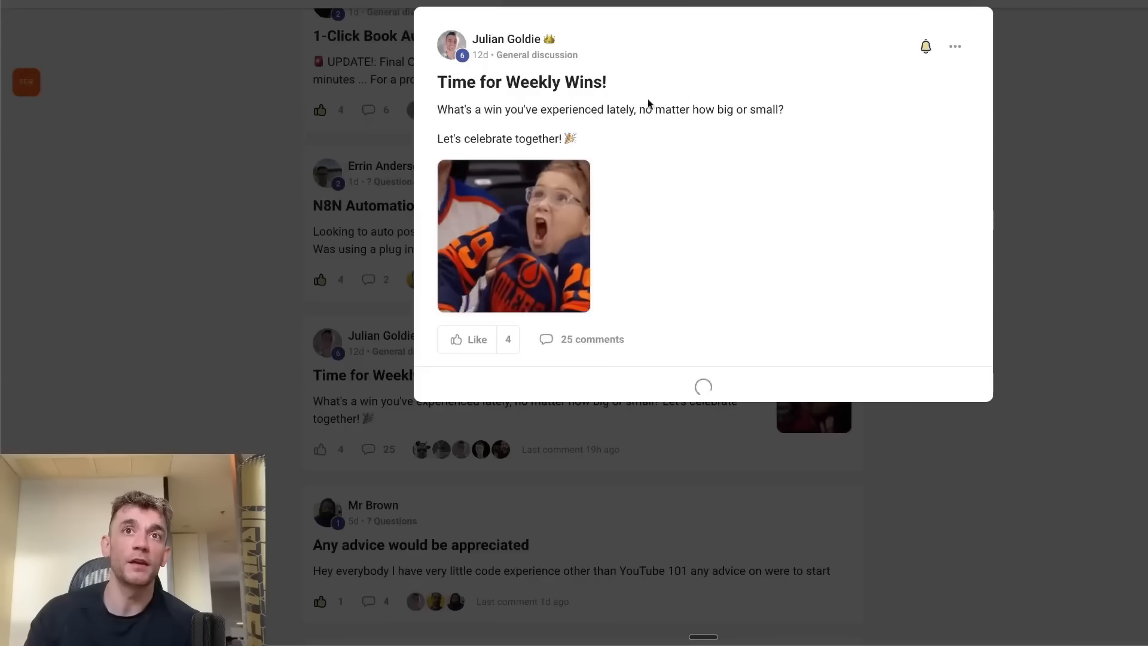
scroll(down, 3)
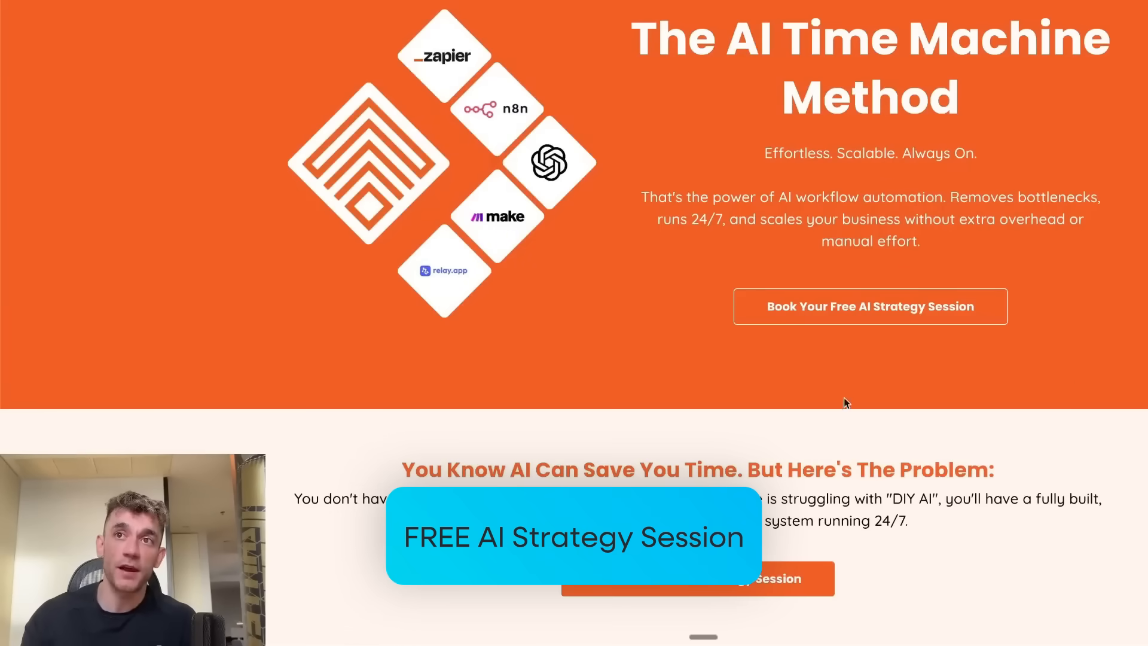
scroll(down, 3)
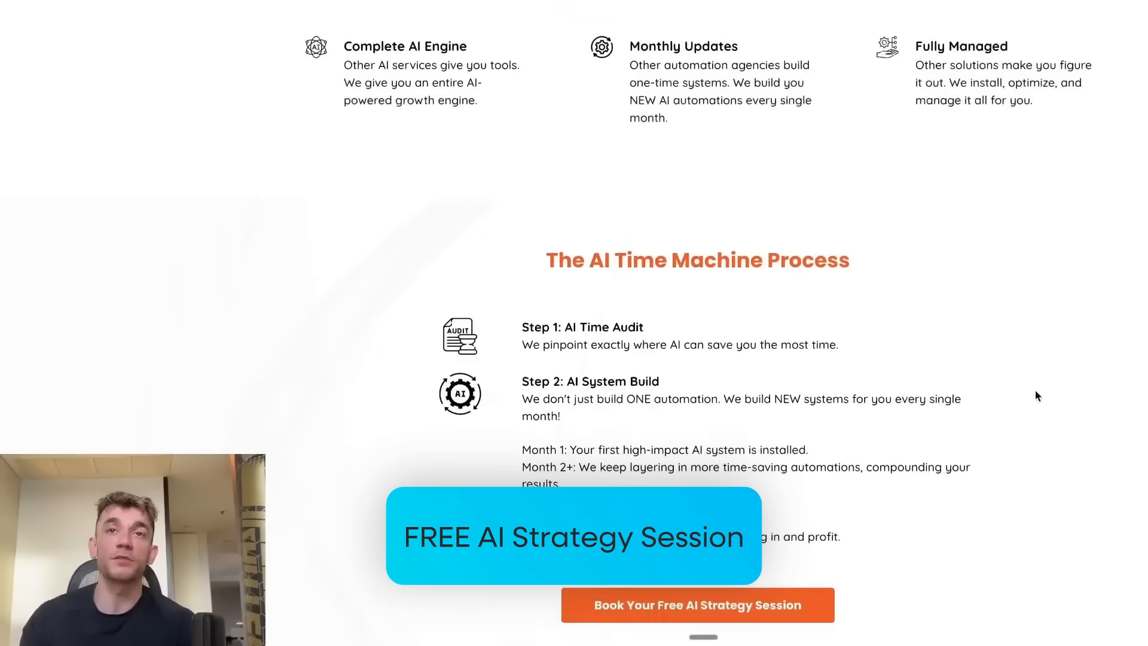
scroll(down, 3)
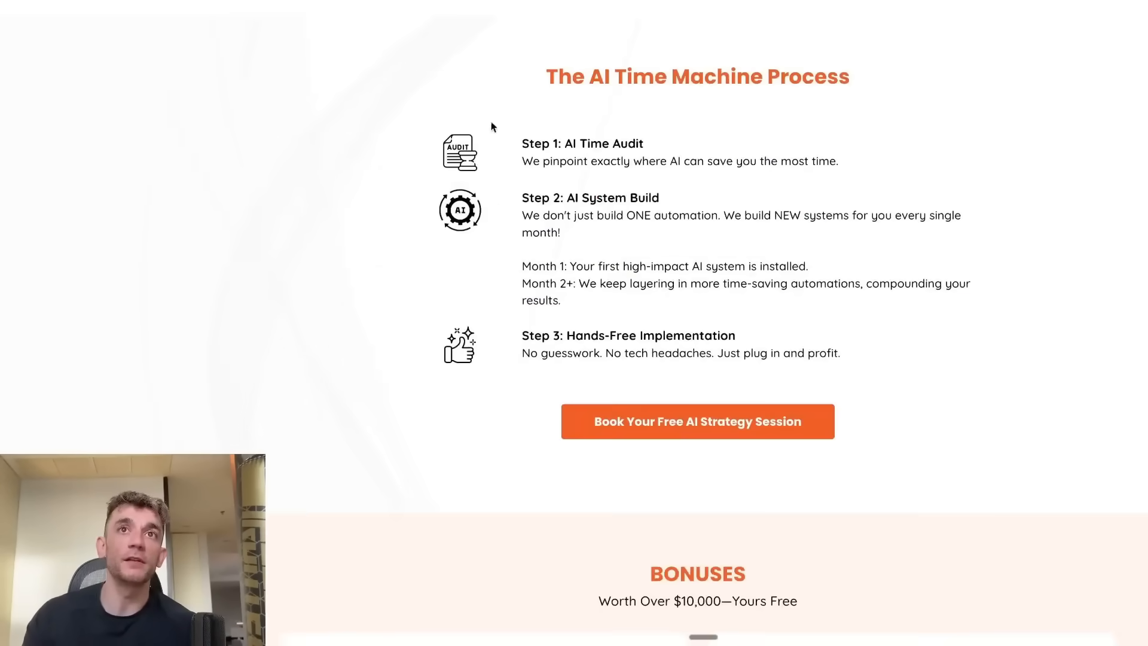
drag(522, 194, 762, 266)
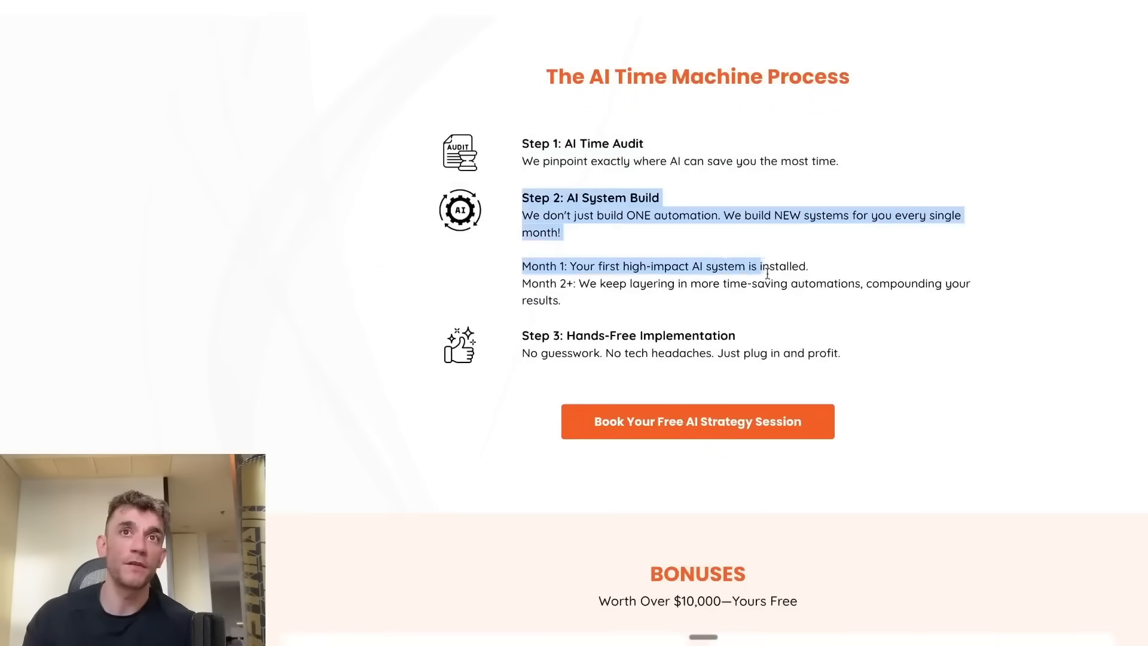
scroll(down, 3)
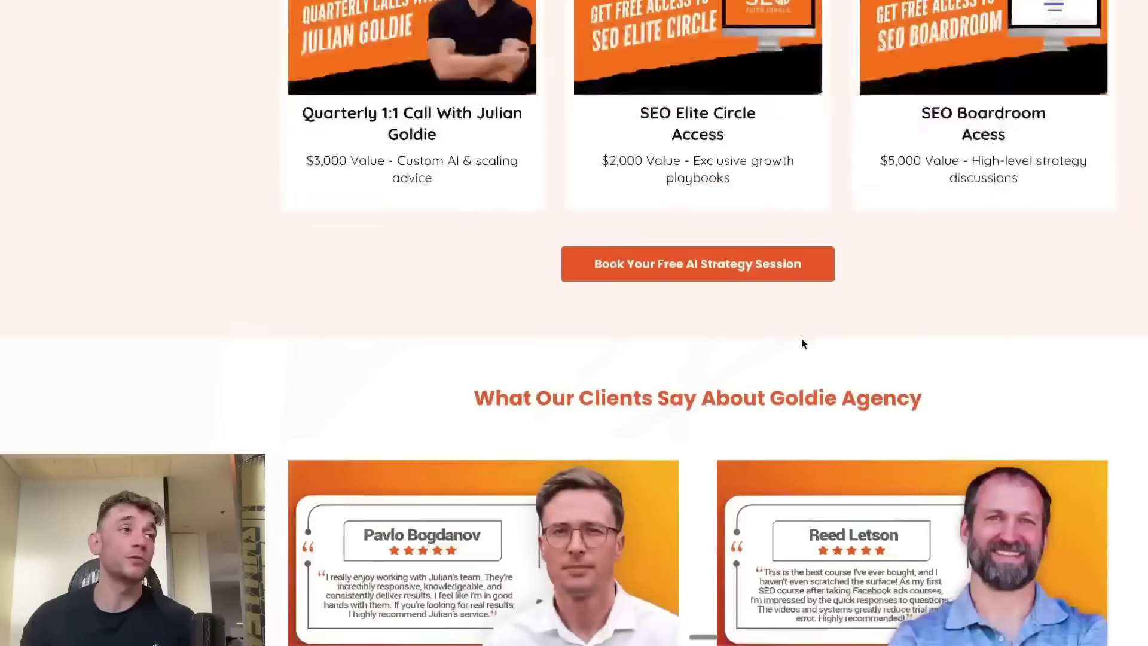
scroll(down, 3)
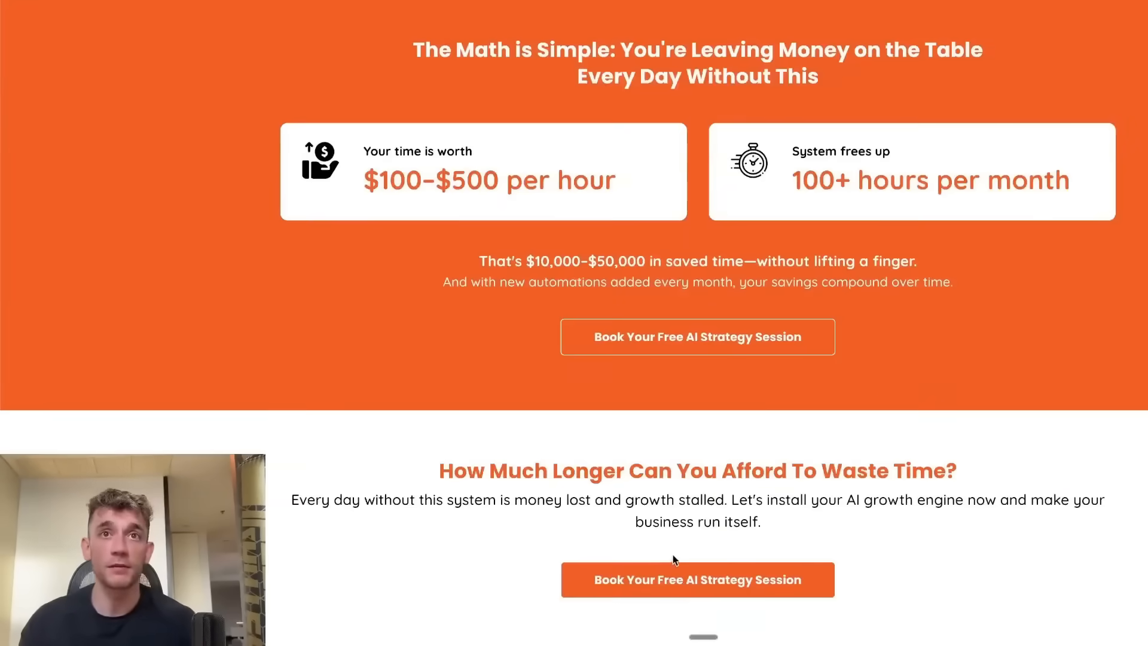